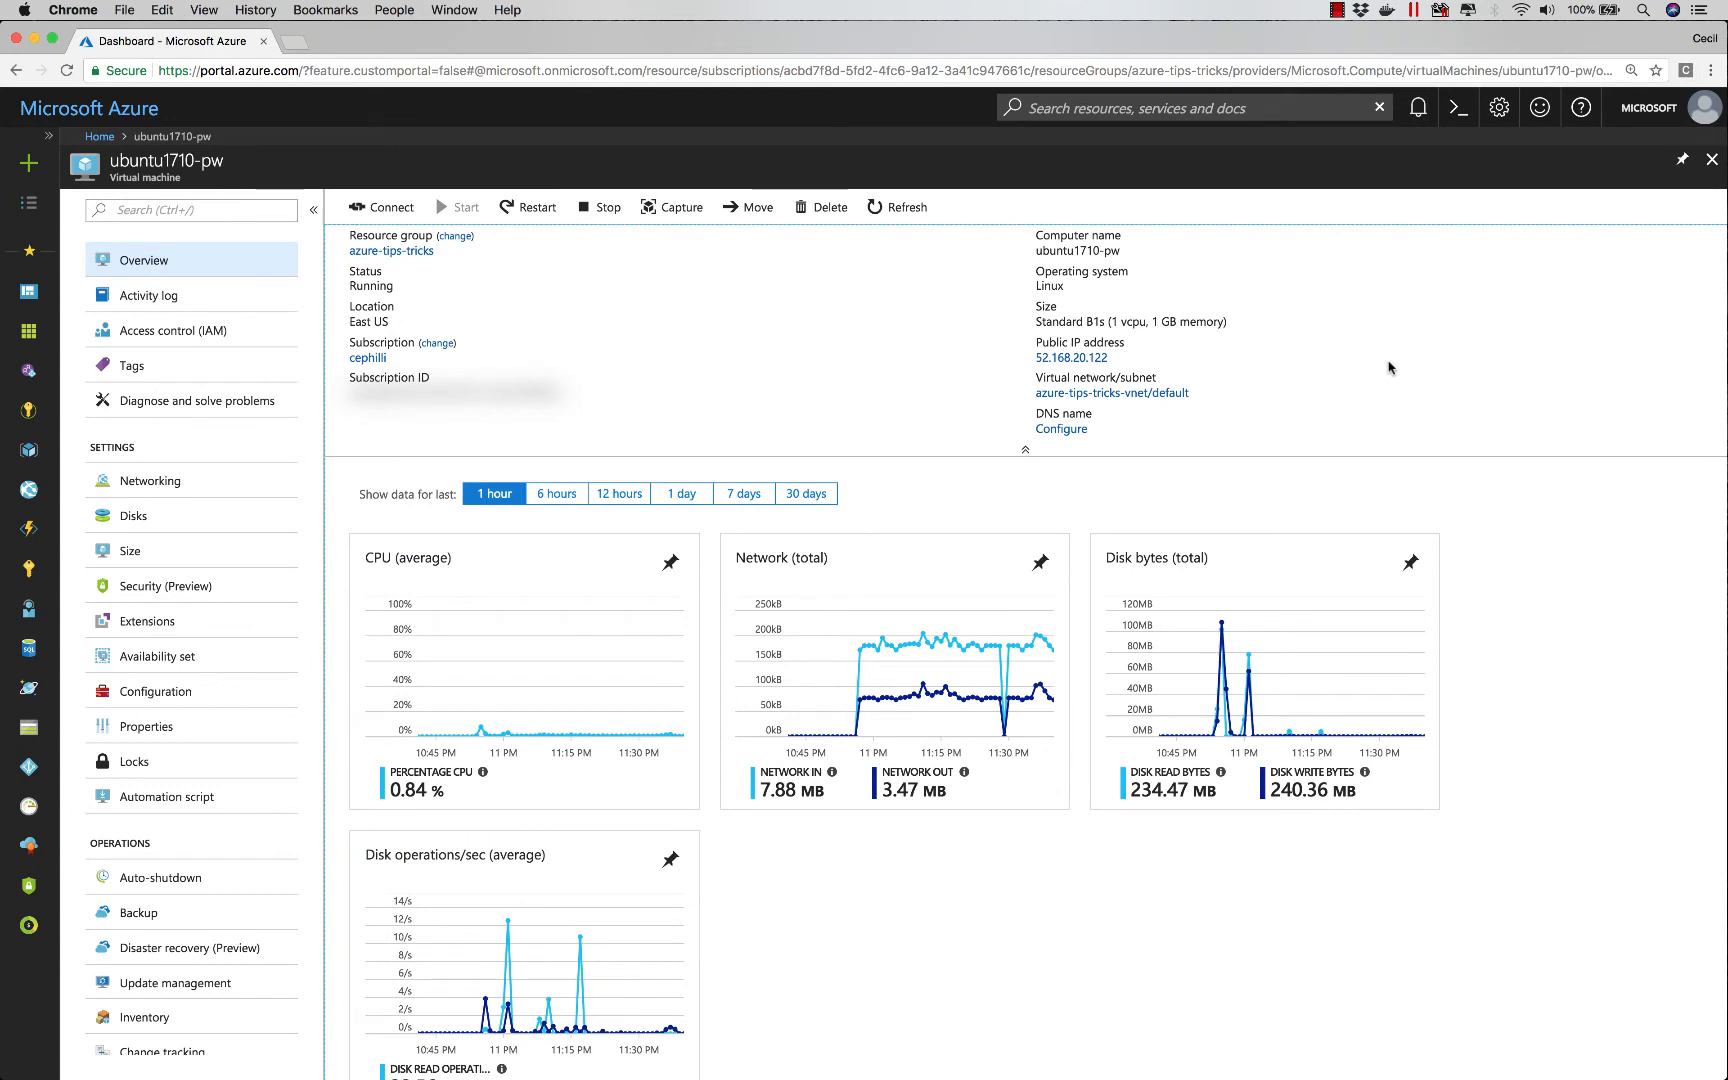
Step: Launch a Bash Cloud Shell session from the portal's top bar
left_click(1456, 108)
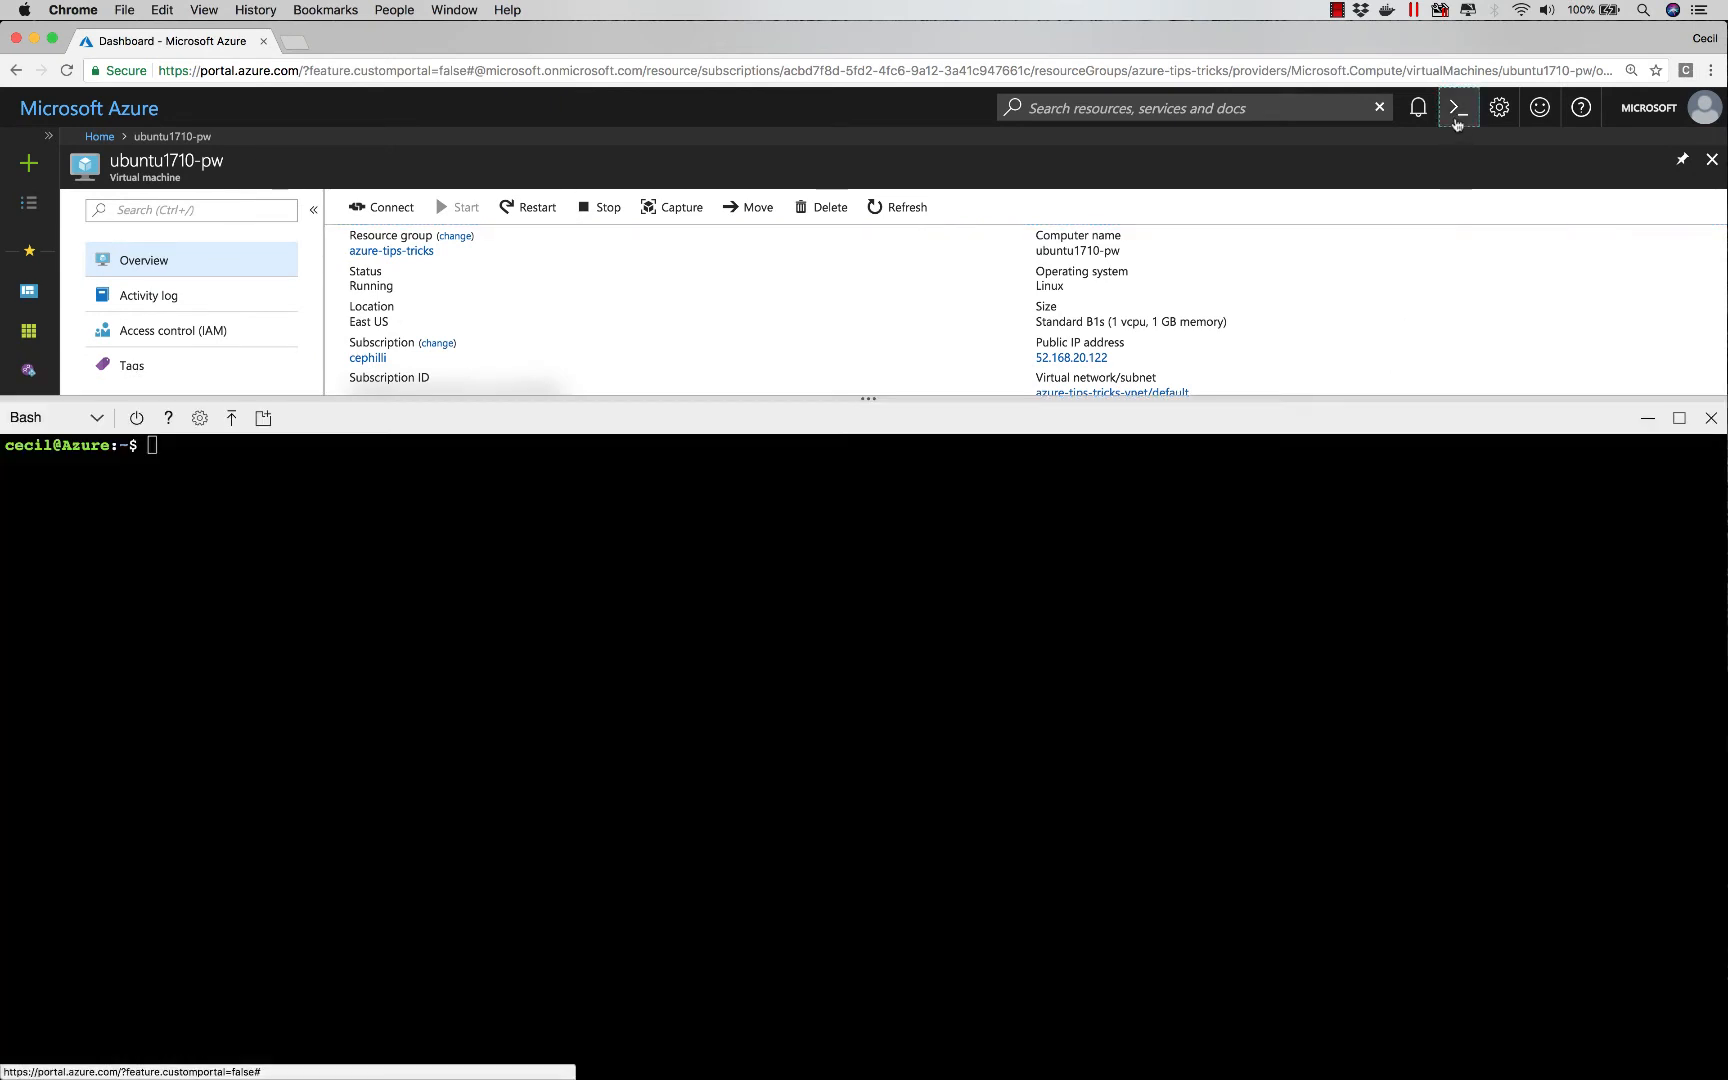
Step: Run ssh-keygen -t rsa -b 2048 accepting the defaults, then move into ~/.ssh
type("ssh-")
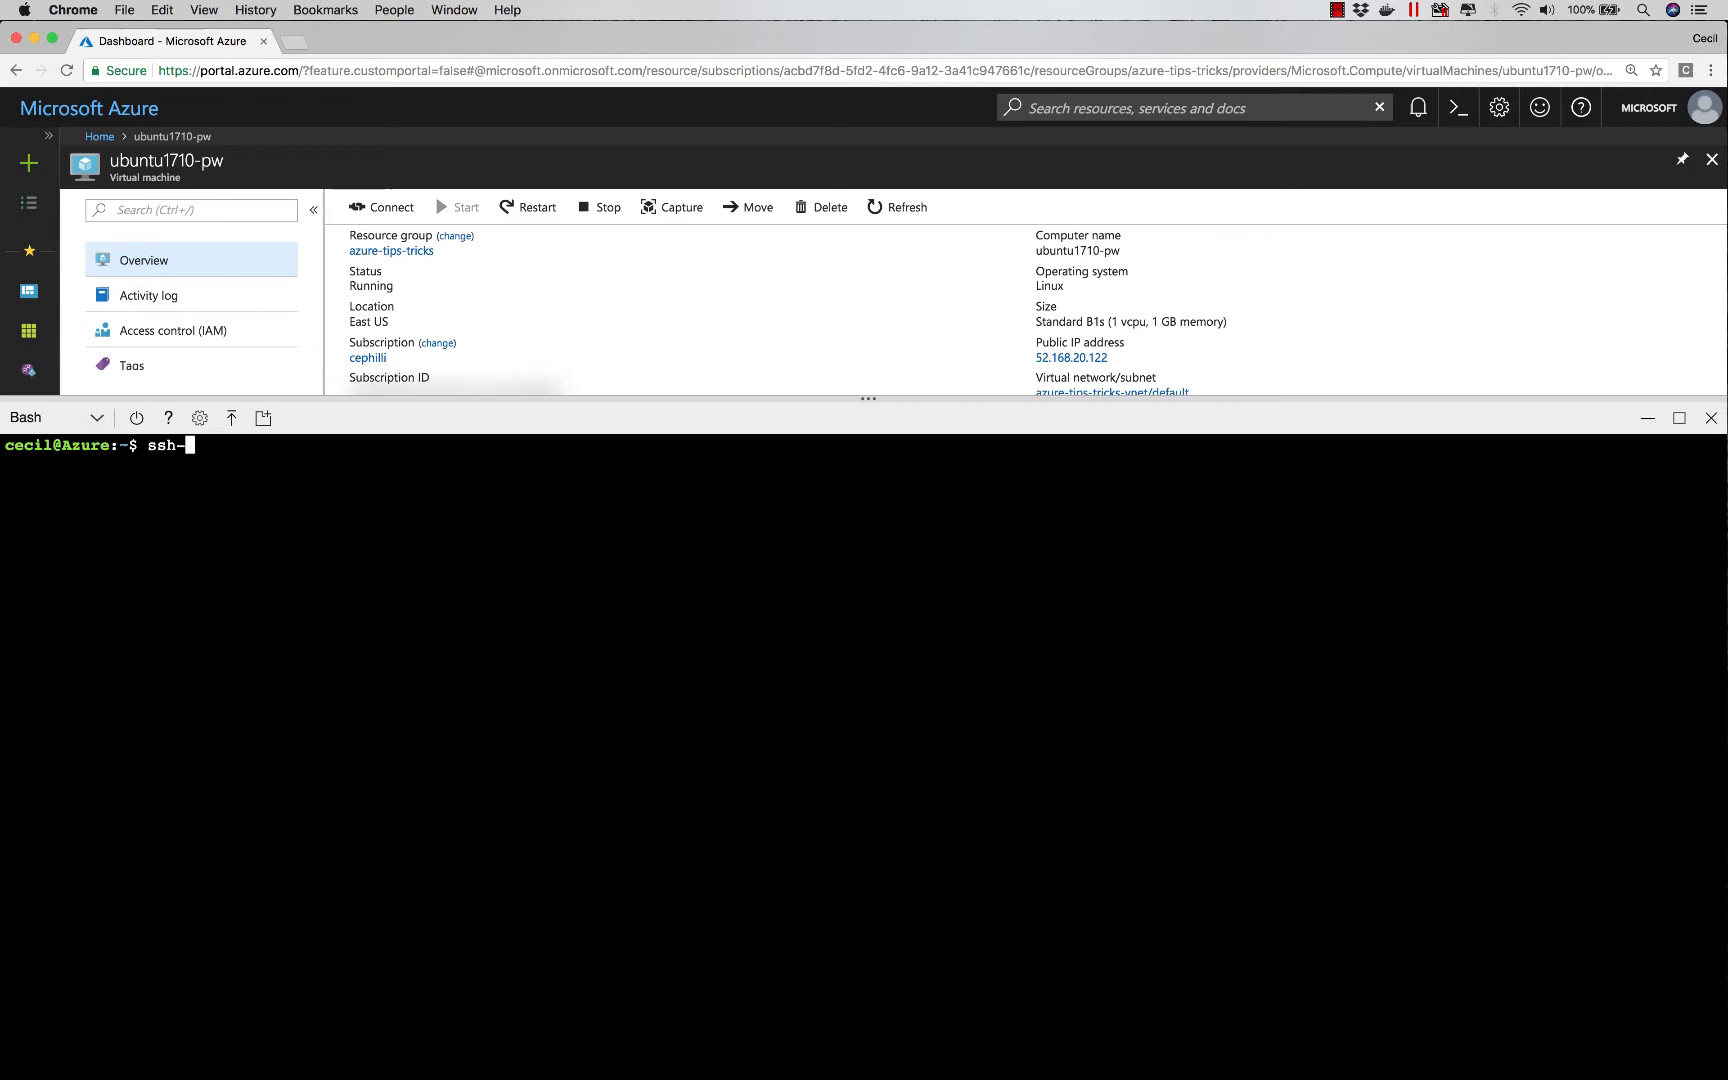
type("keygen -t r")
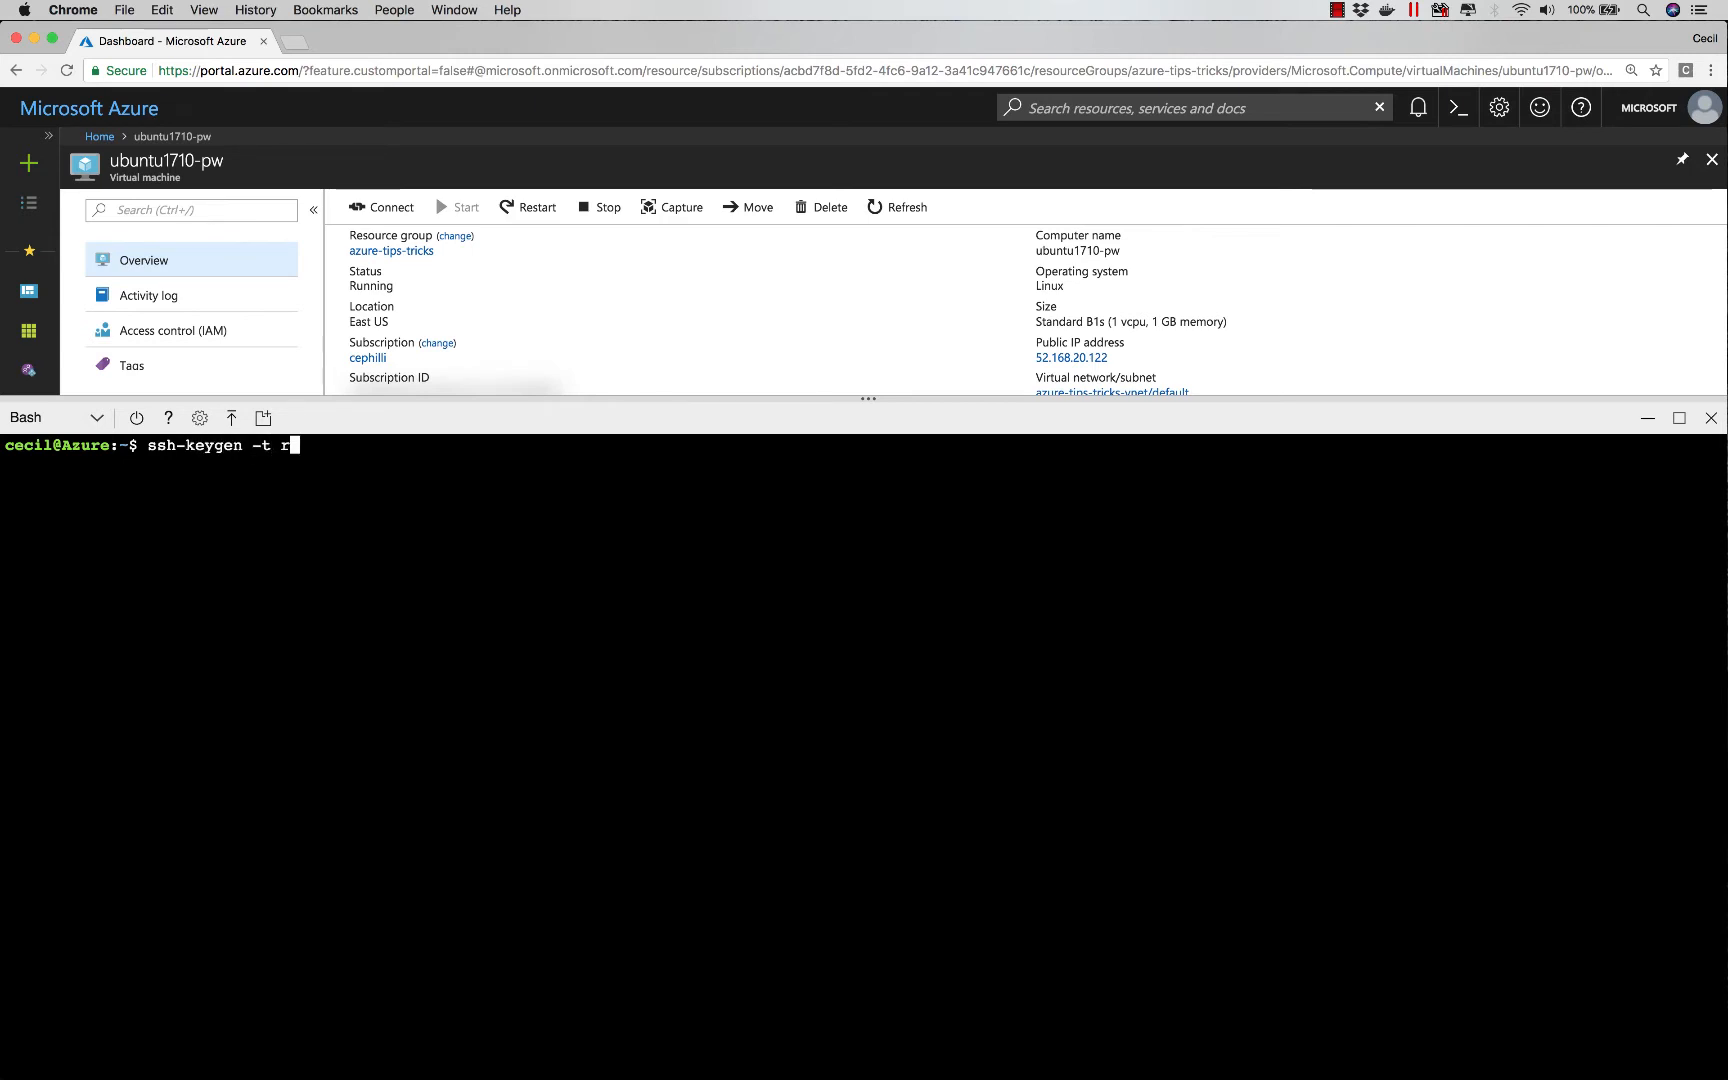
type("sa -b")
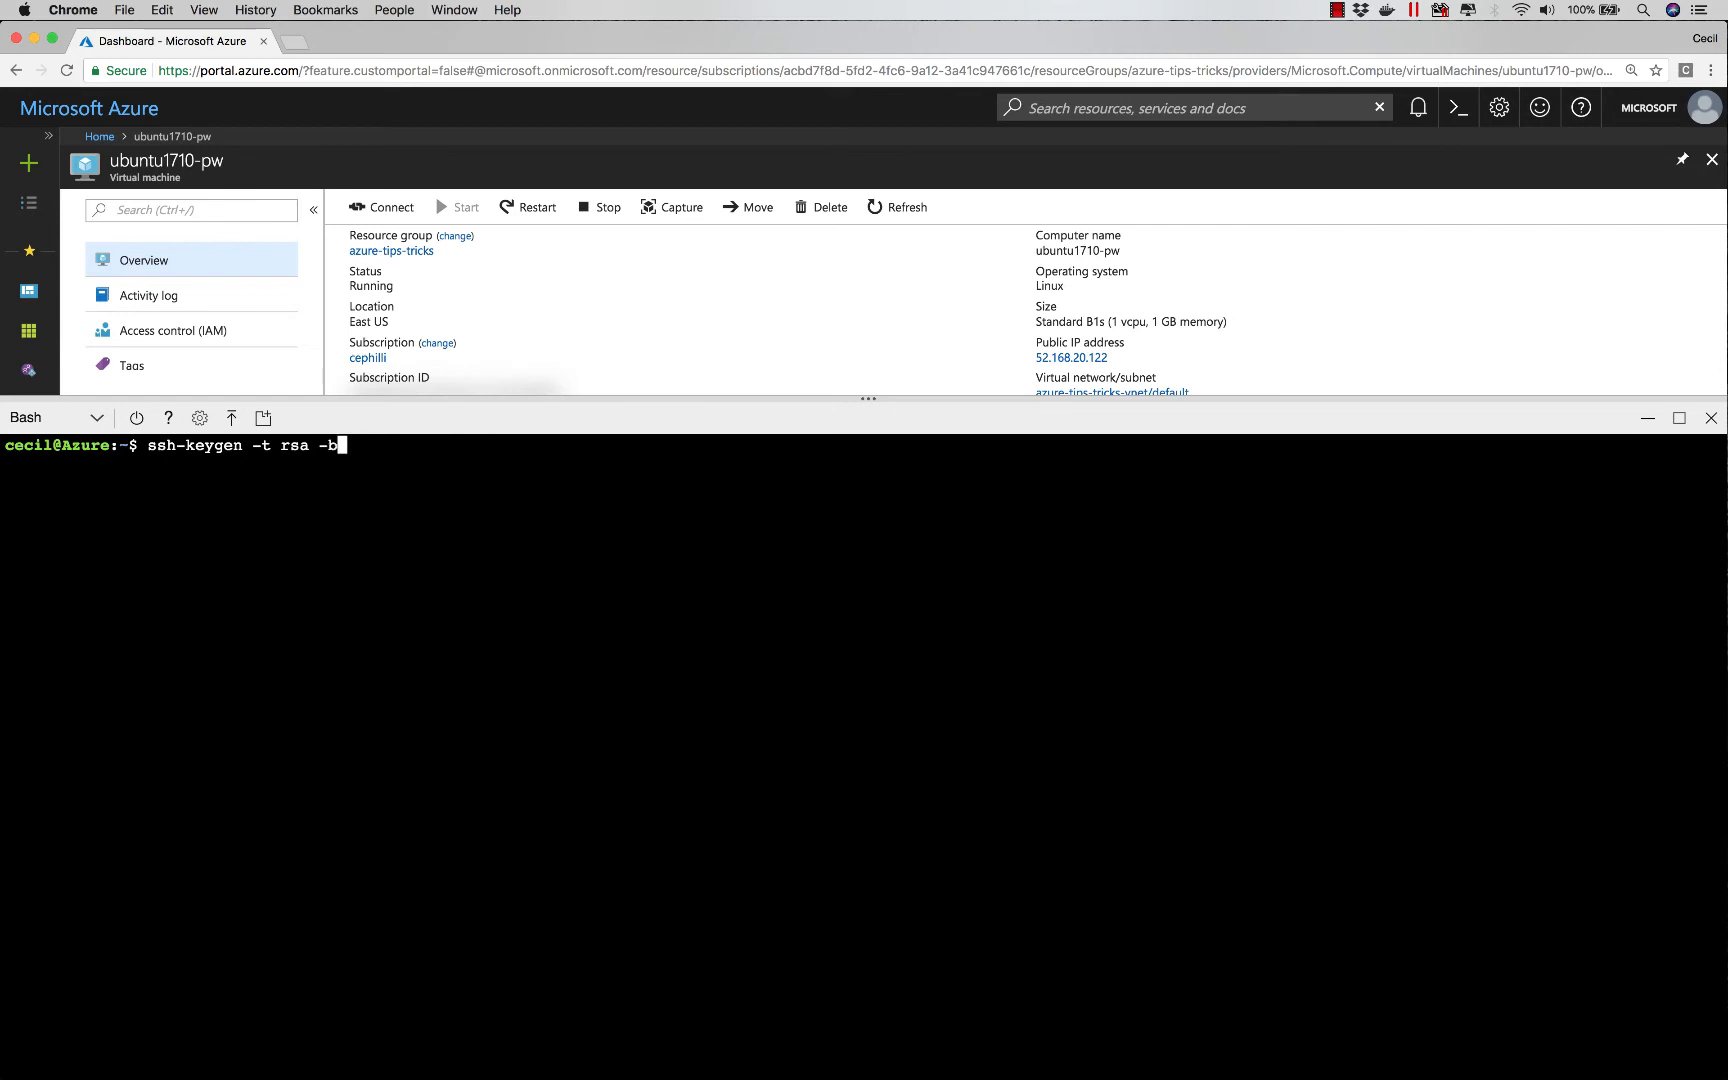
type("20")
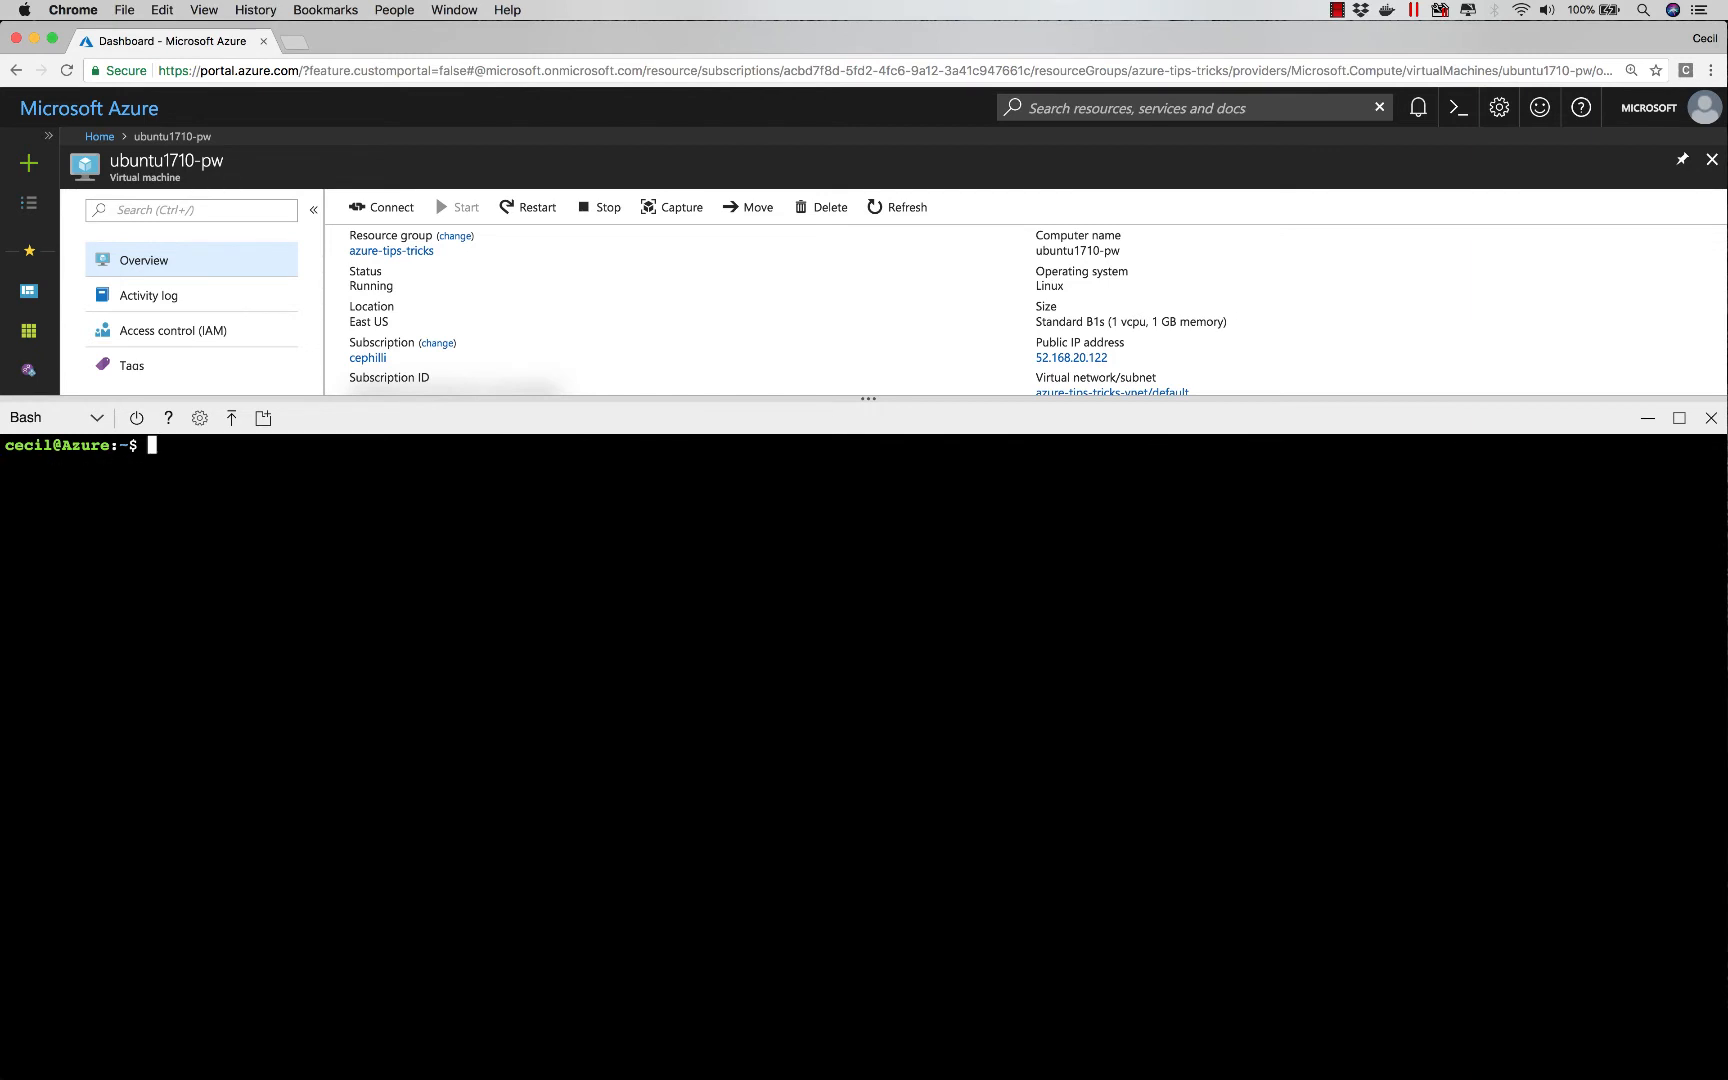
type("cd .ssh/")
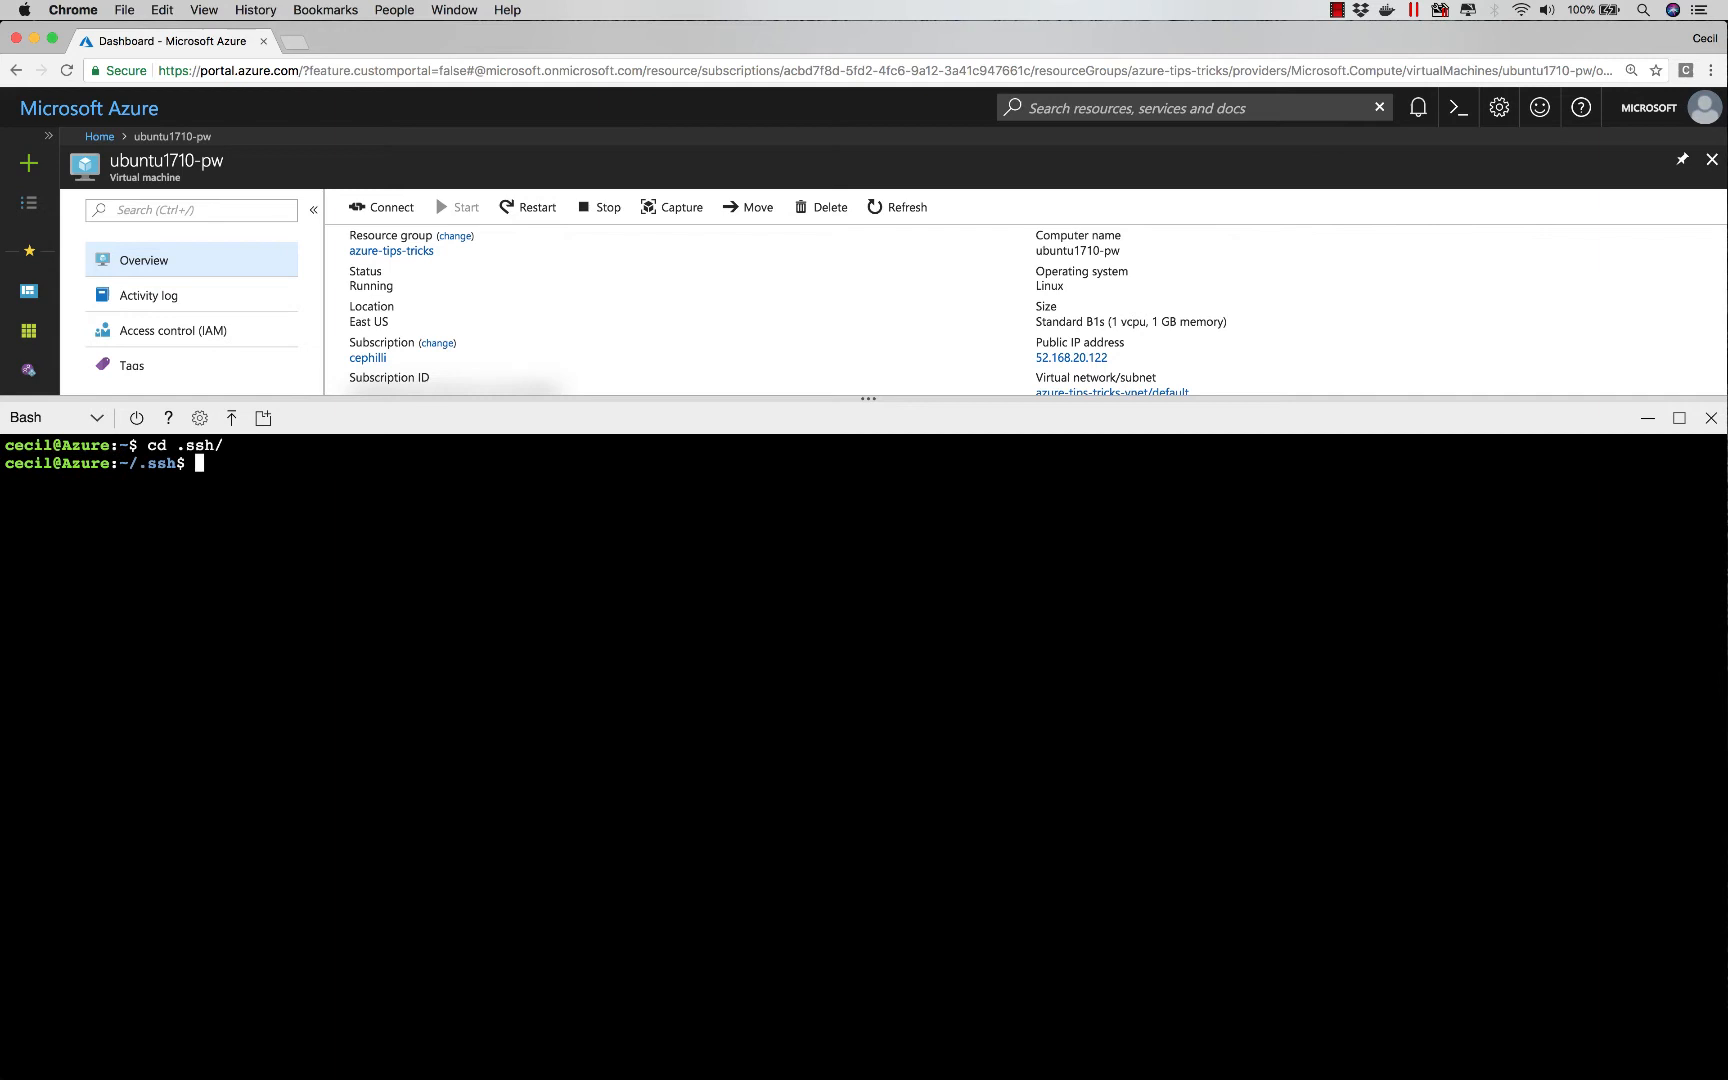
type("ls -l")
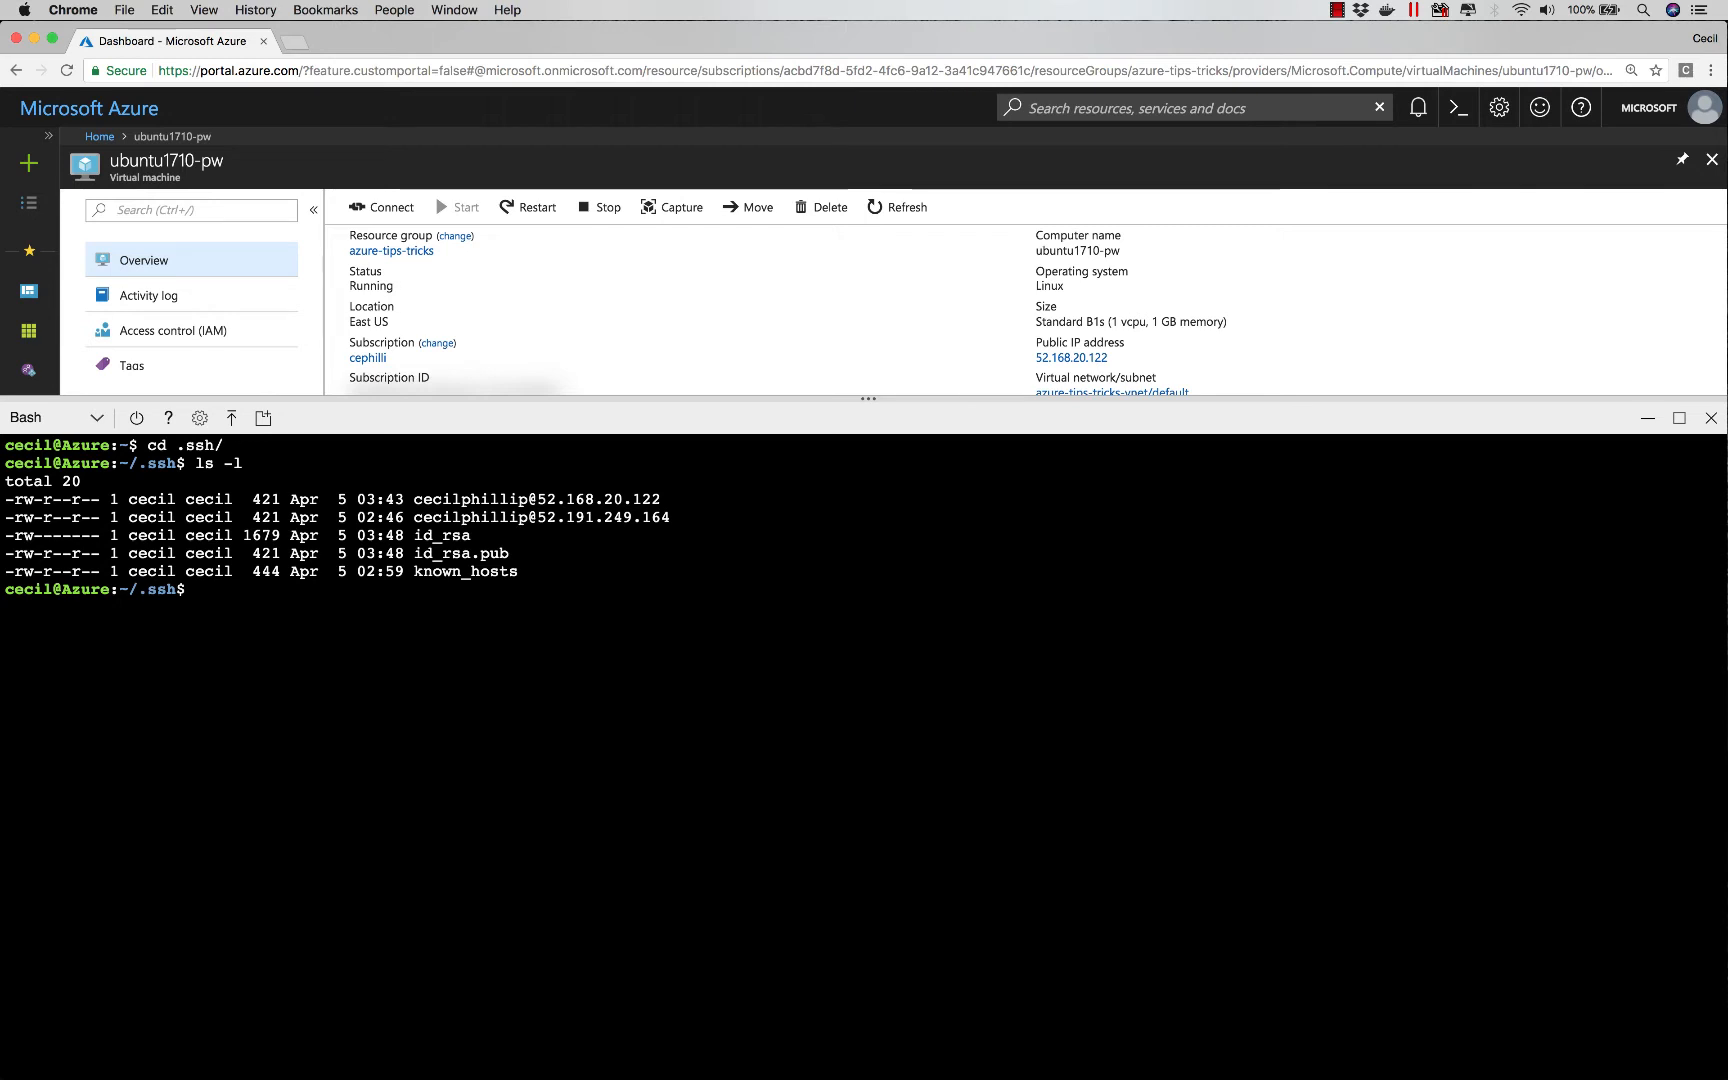
type("scp")
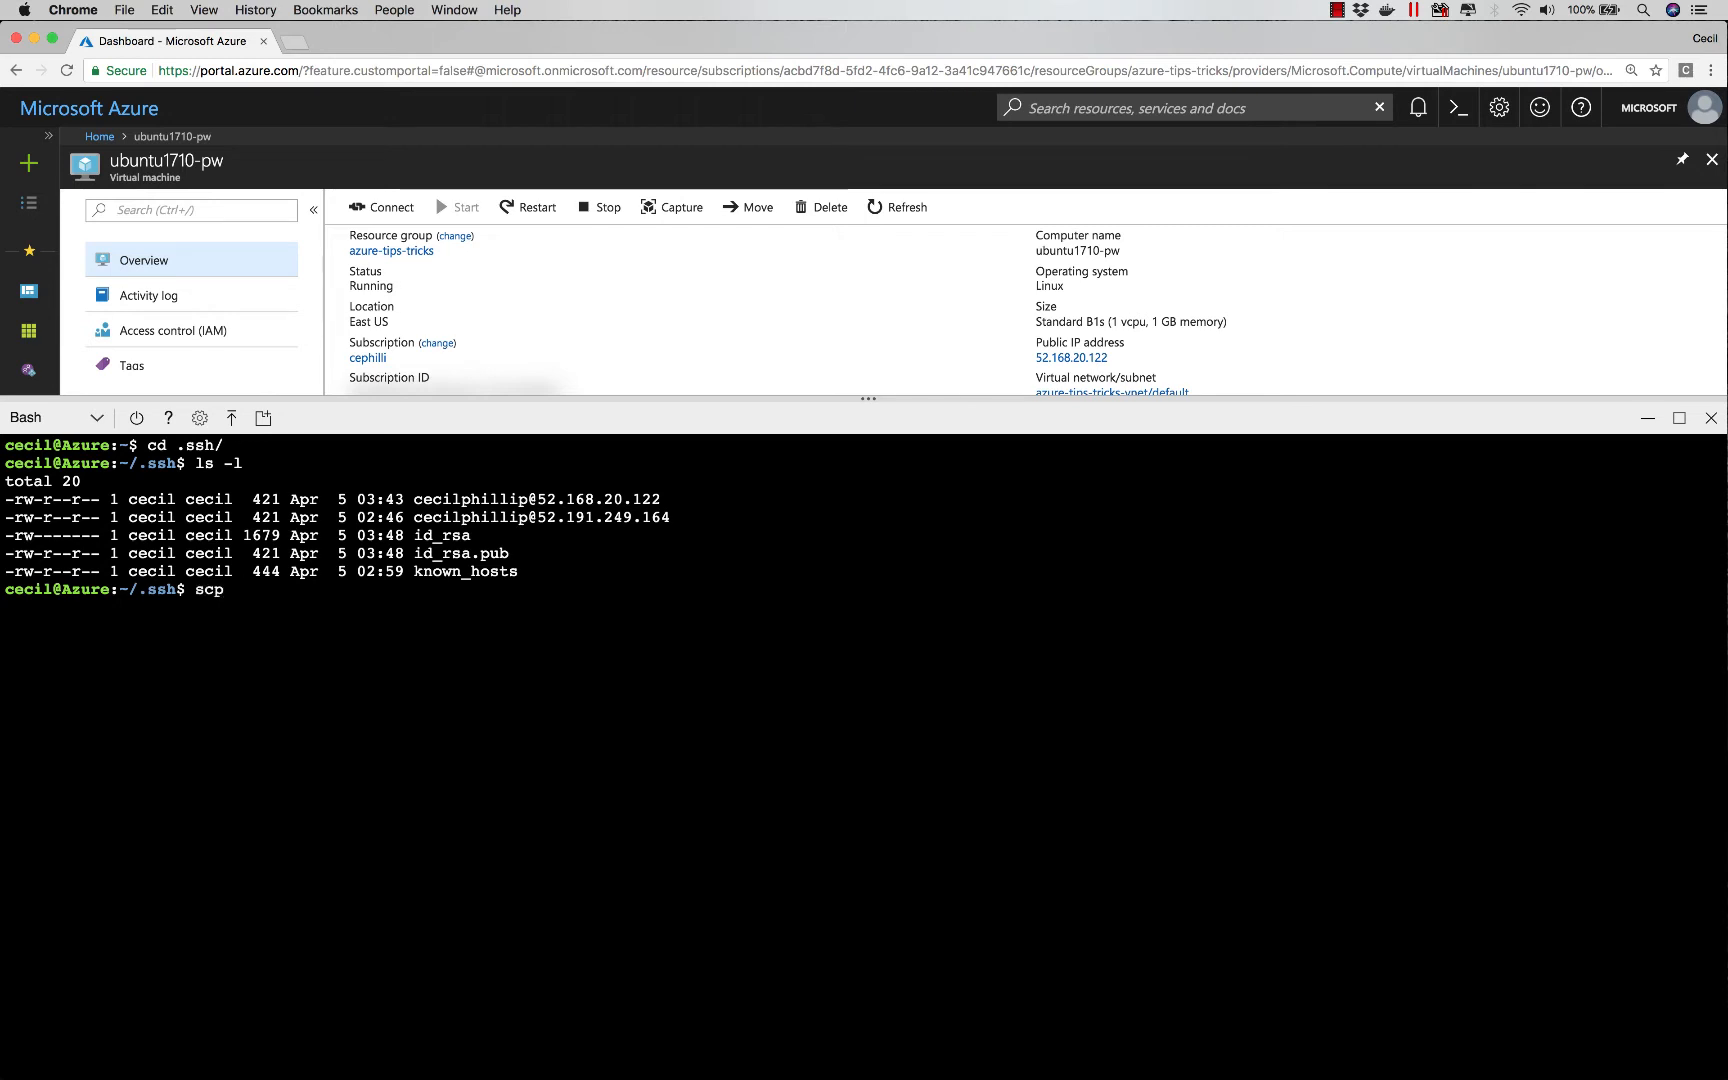
type("id_rsa.pub")
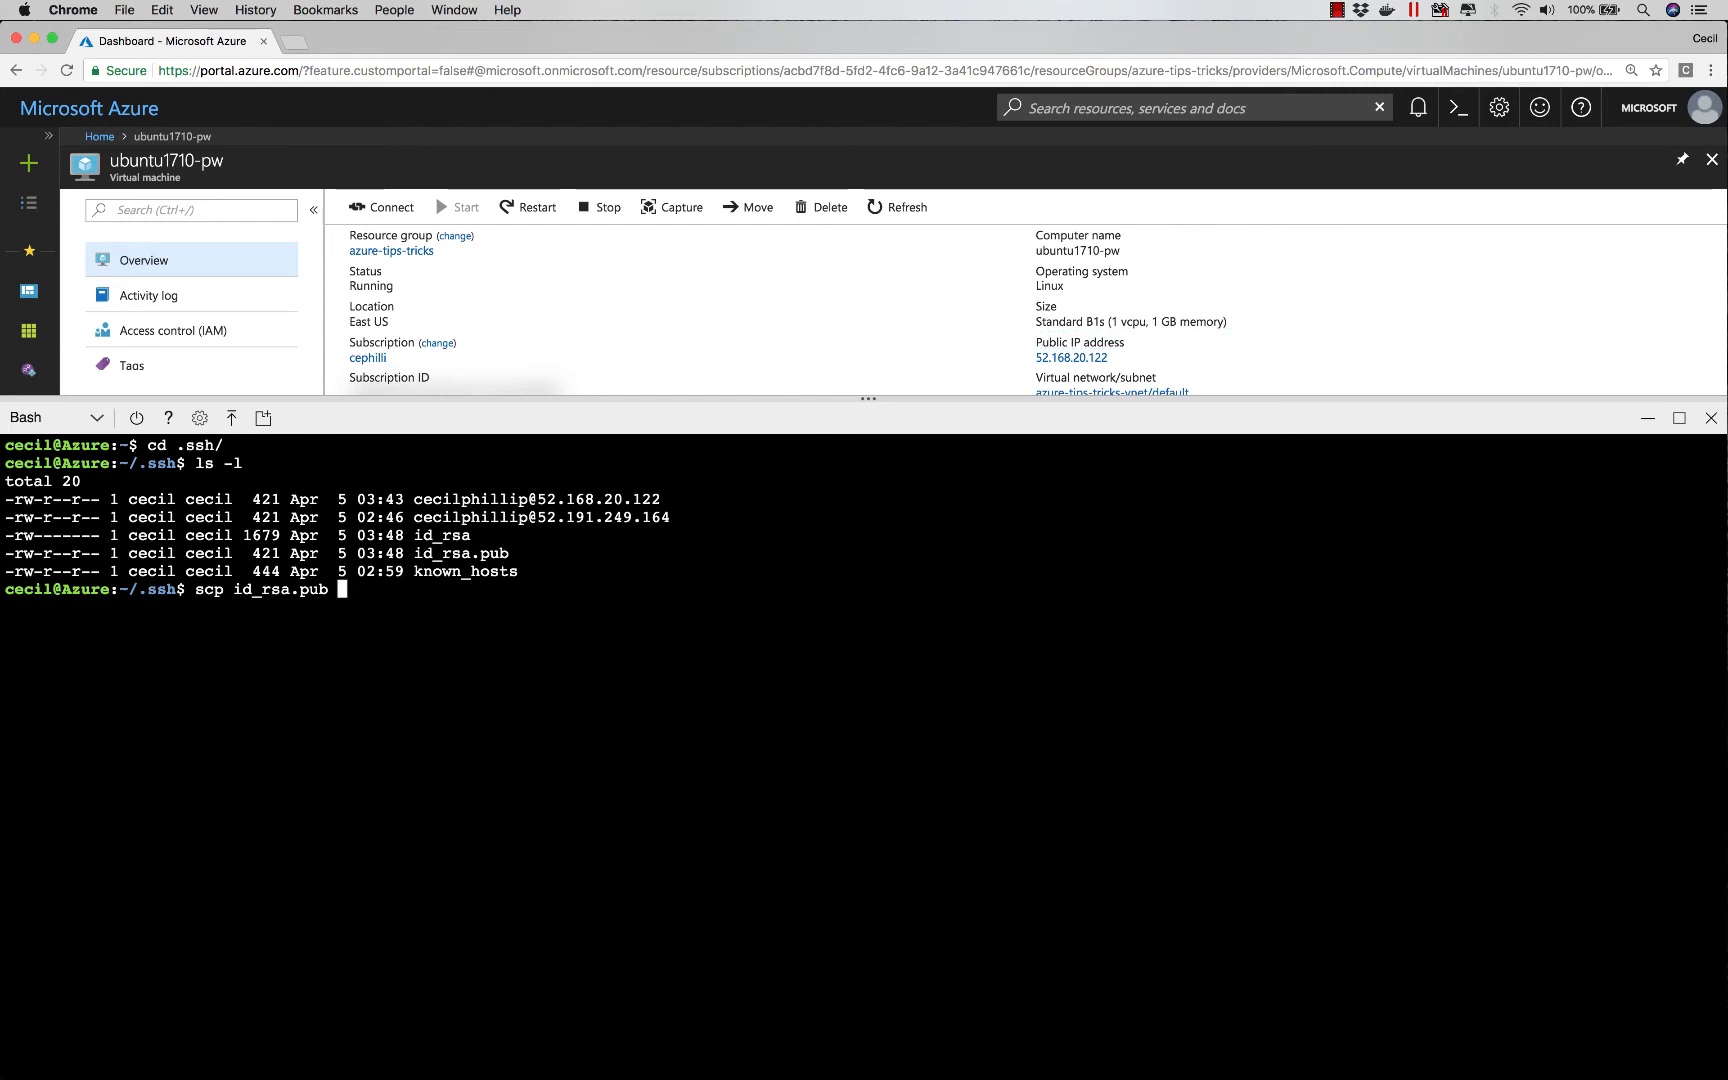
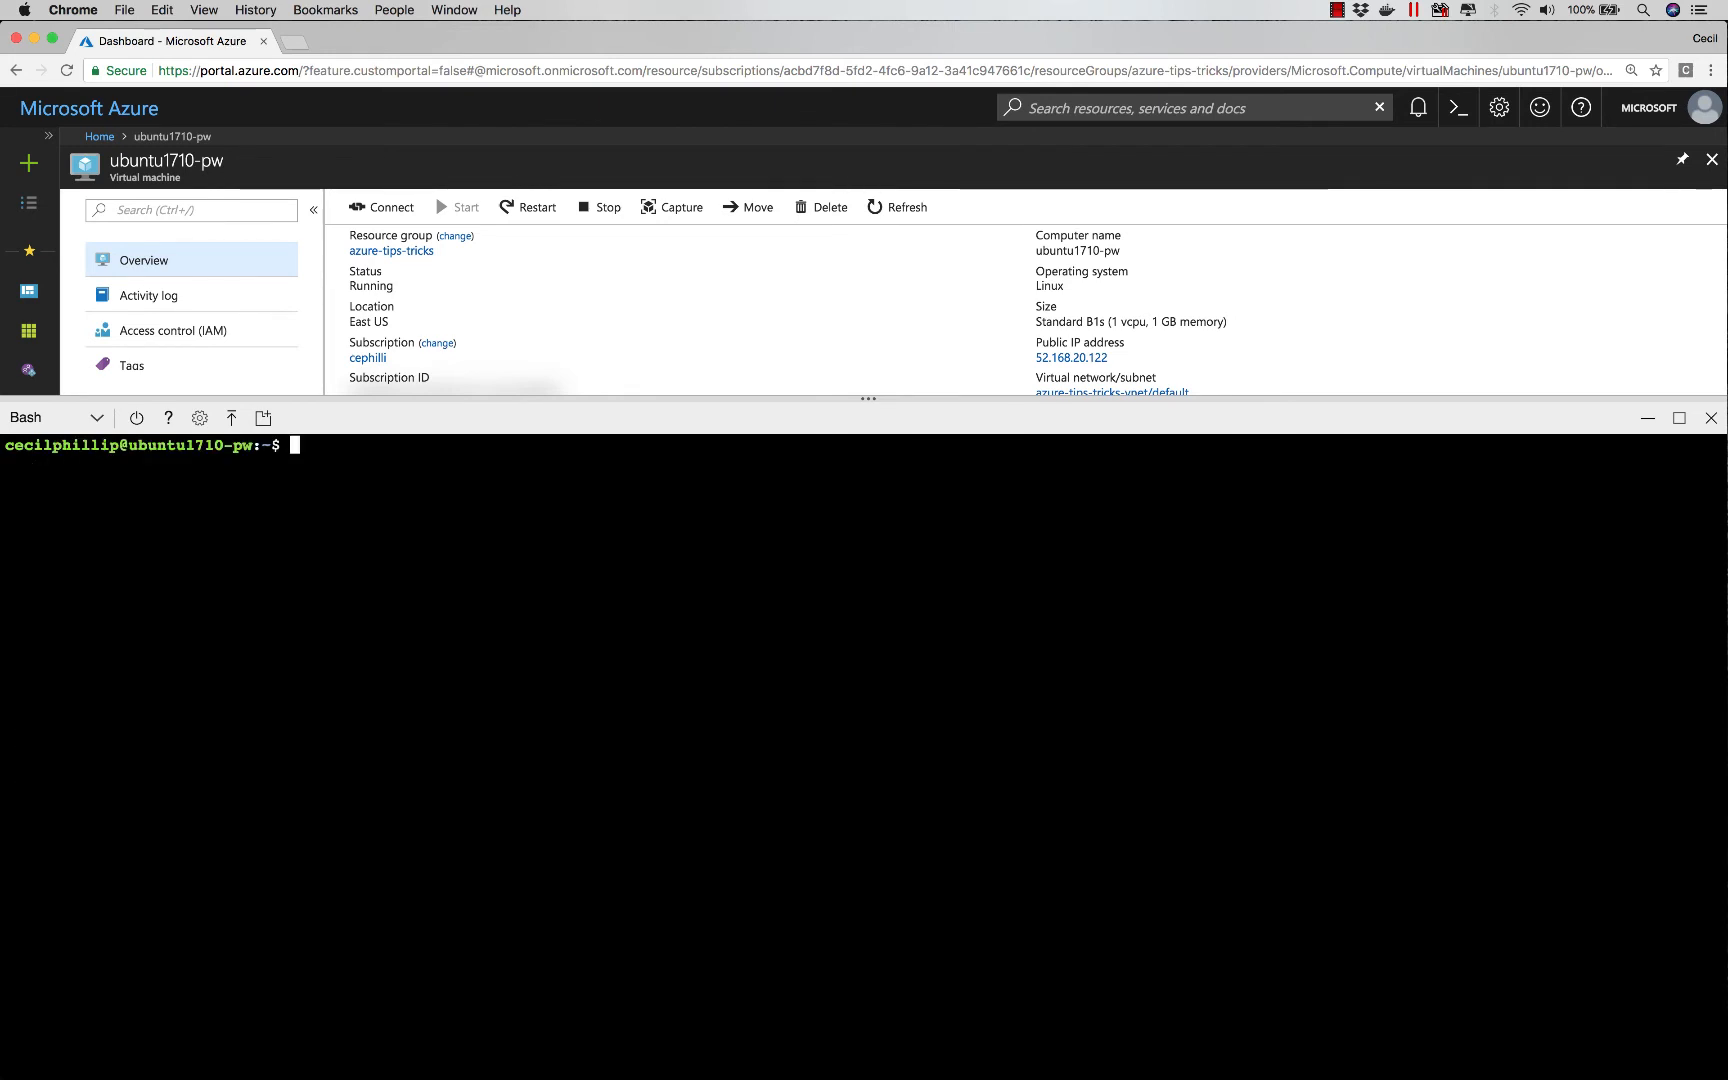
type("ls -l")
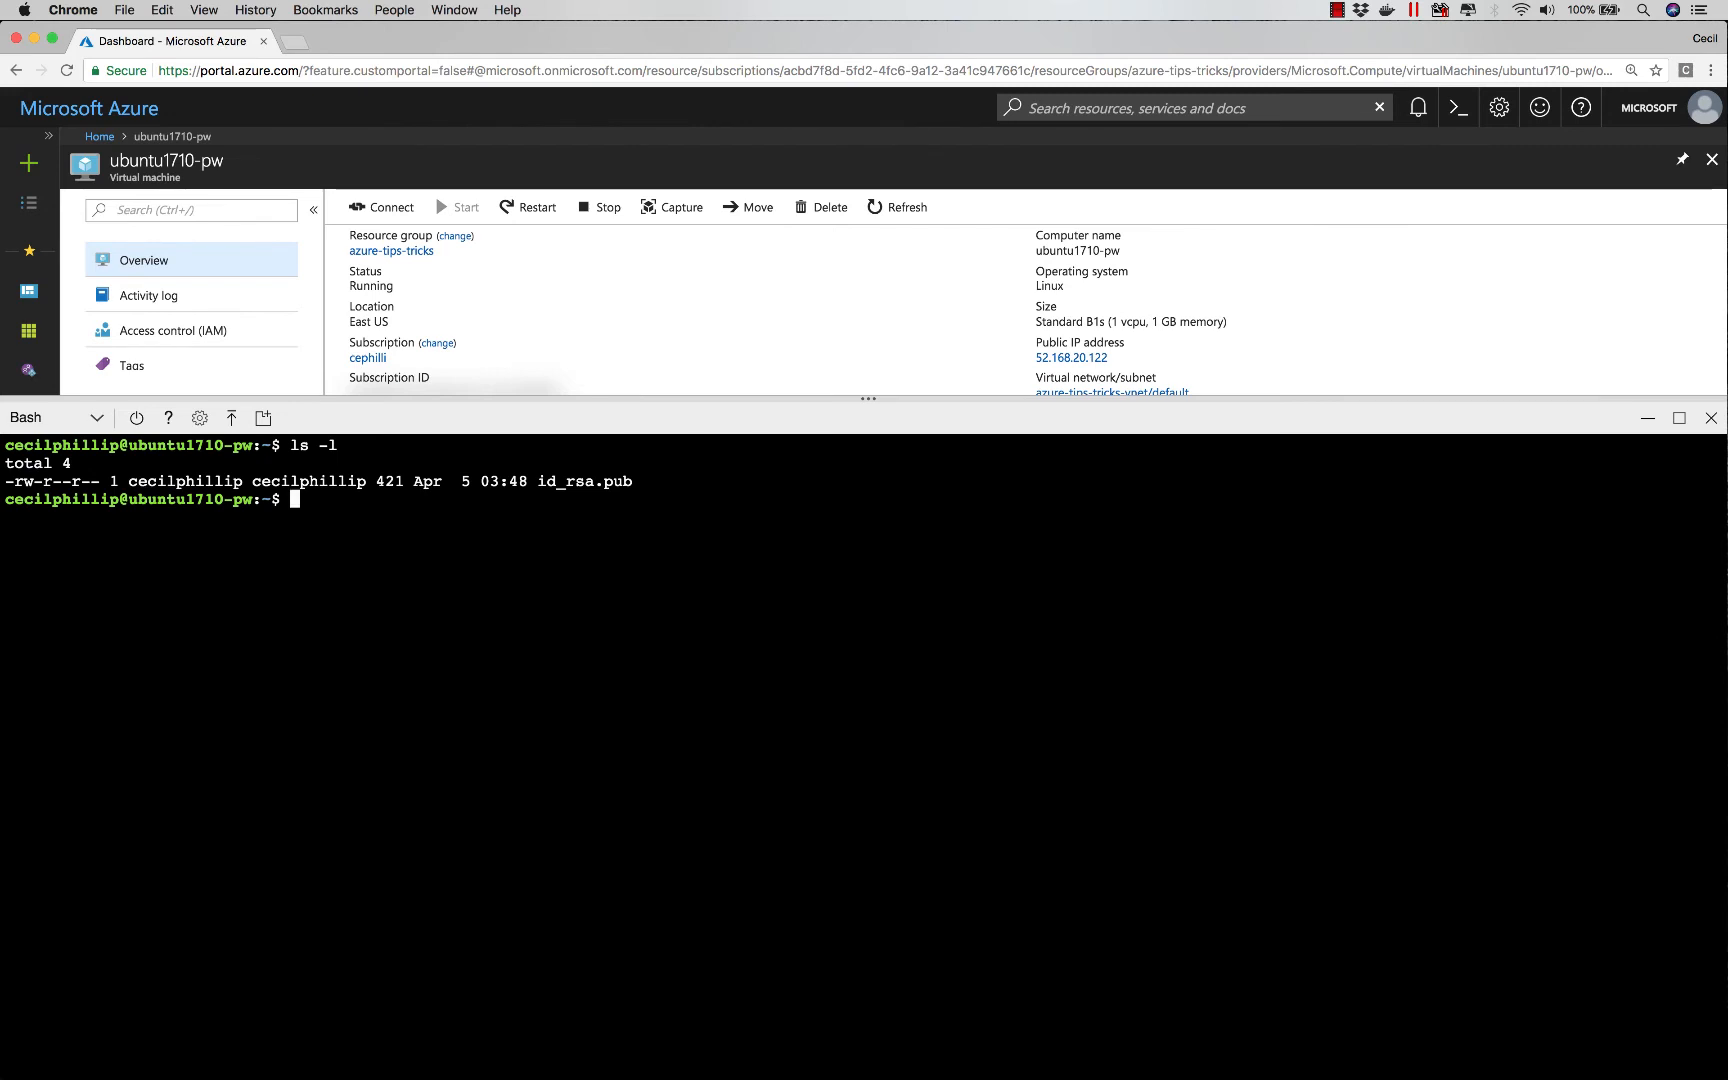
type("cat id_rsa.pub")
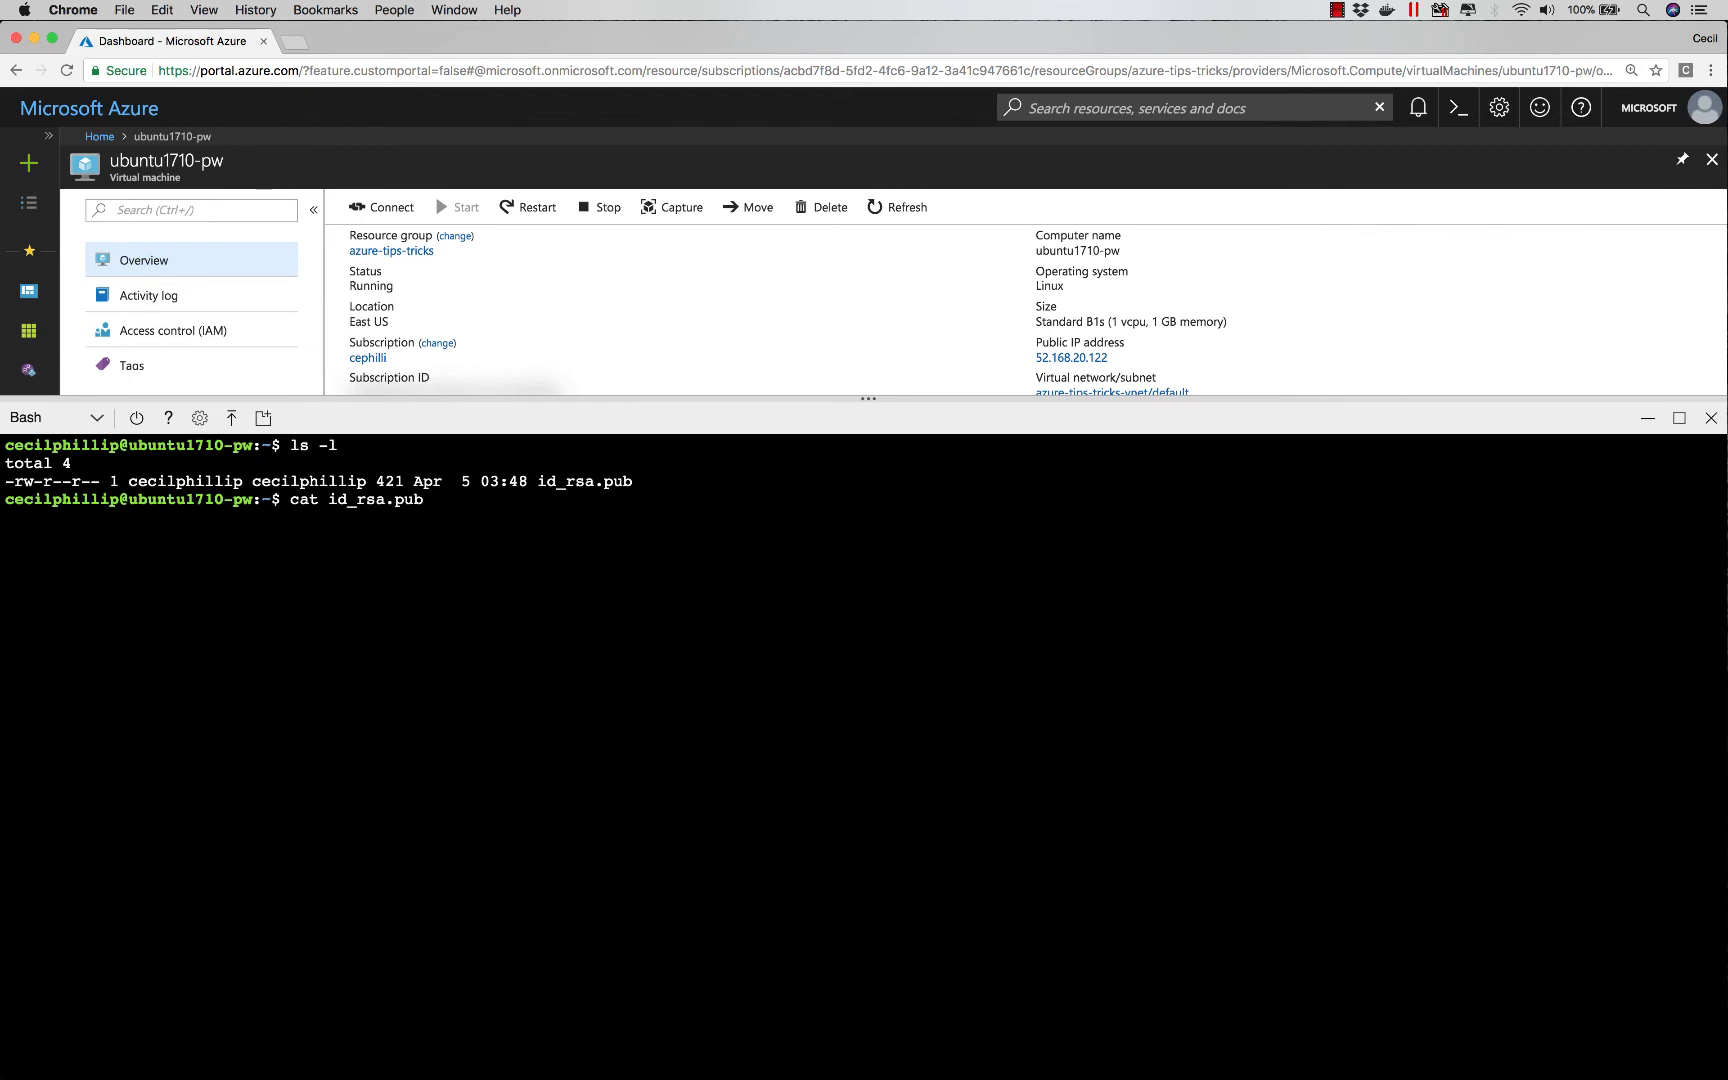
type(">> ~.")
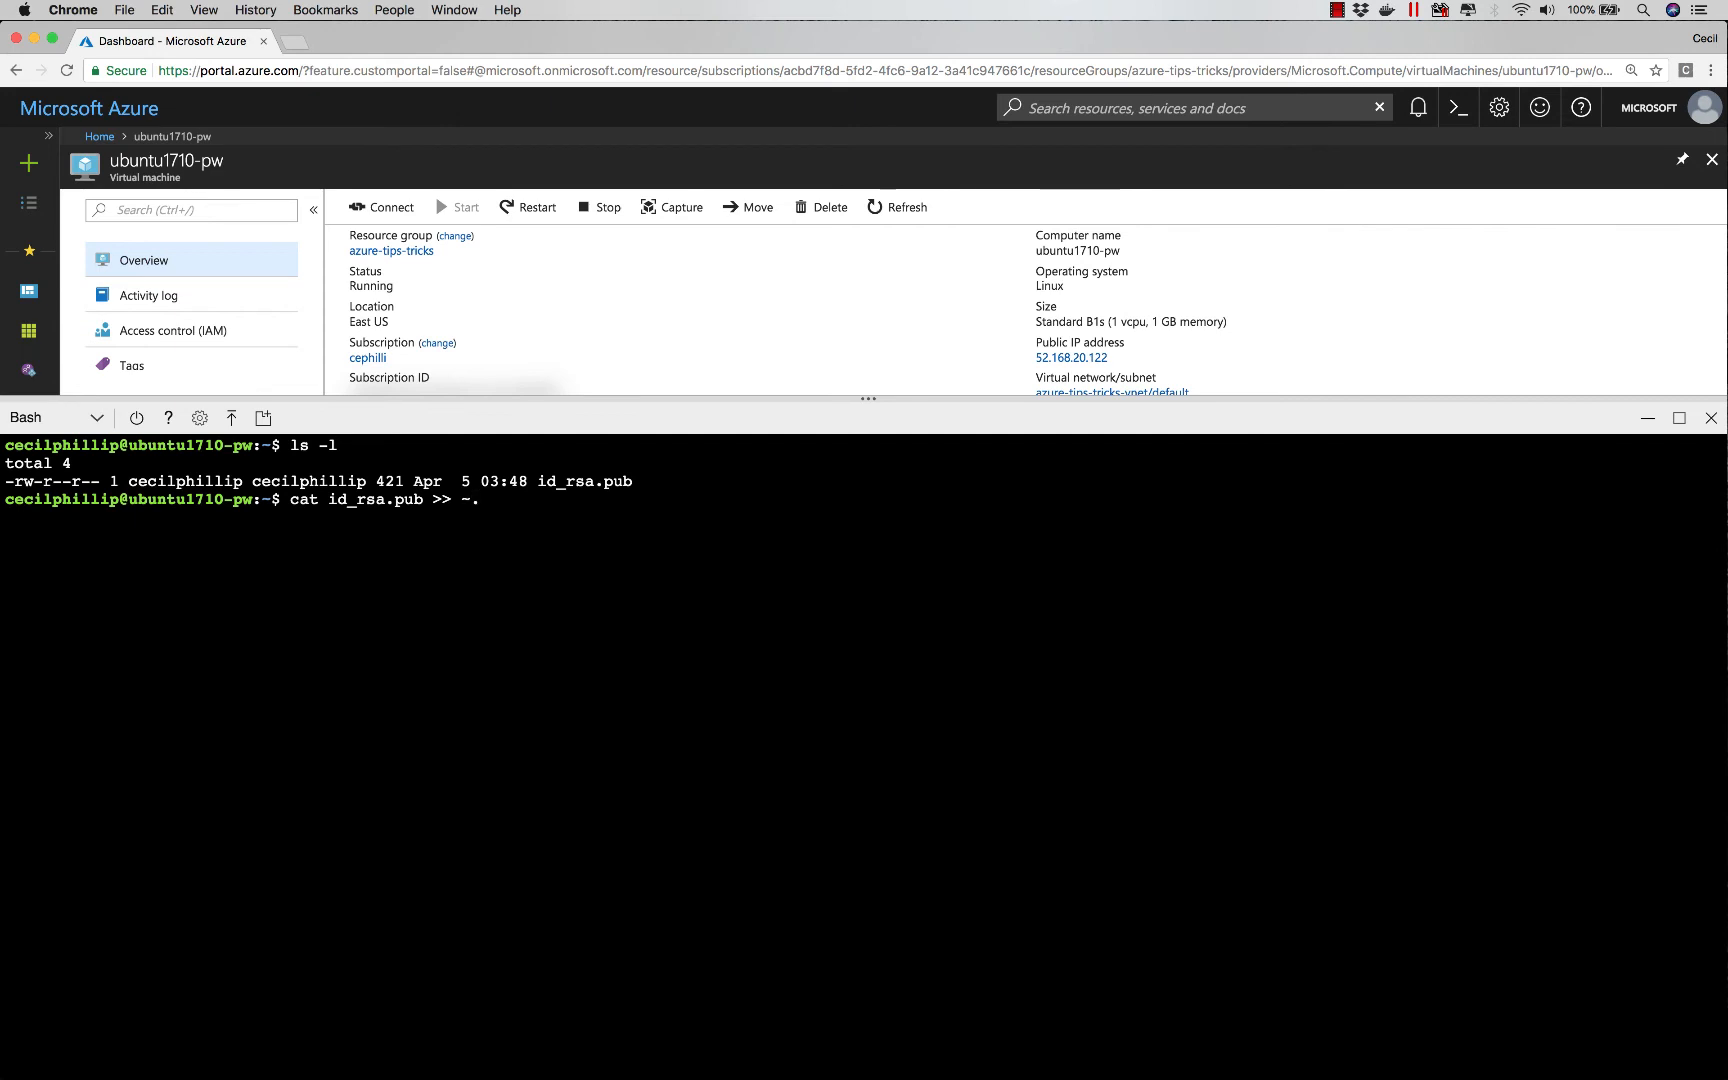
type("sudo vi /etc/ss")
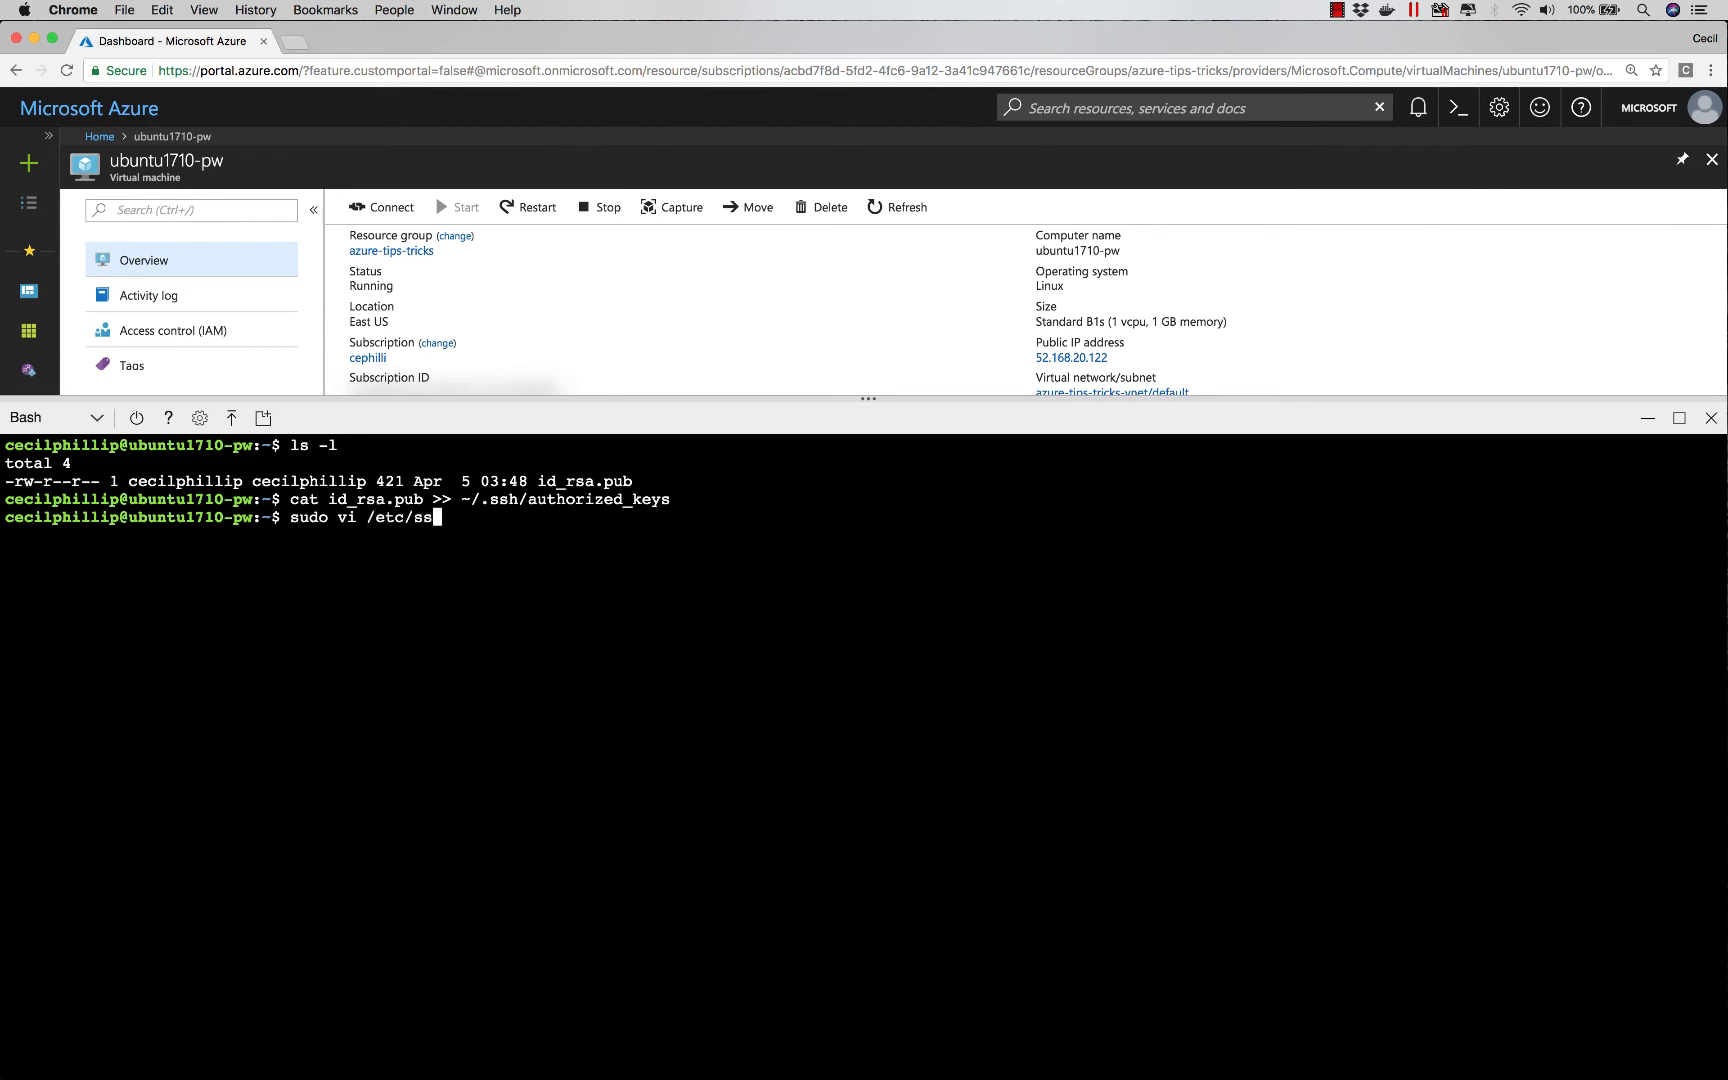
Step: Edit /etc/ssh/sshd_config with sudo vi, run sudo service ssh reload, and exit the VM
key("enter")
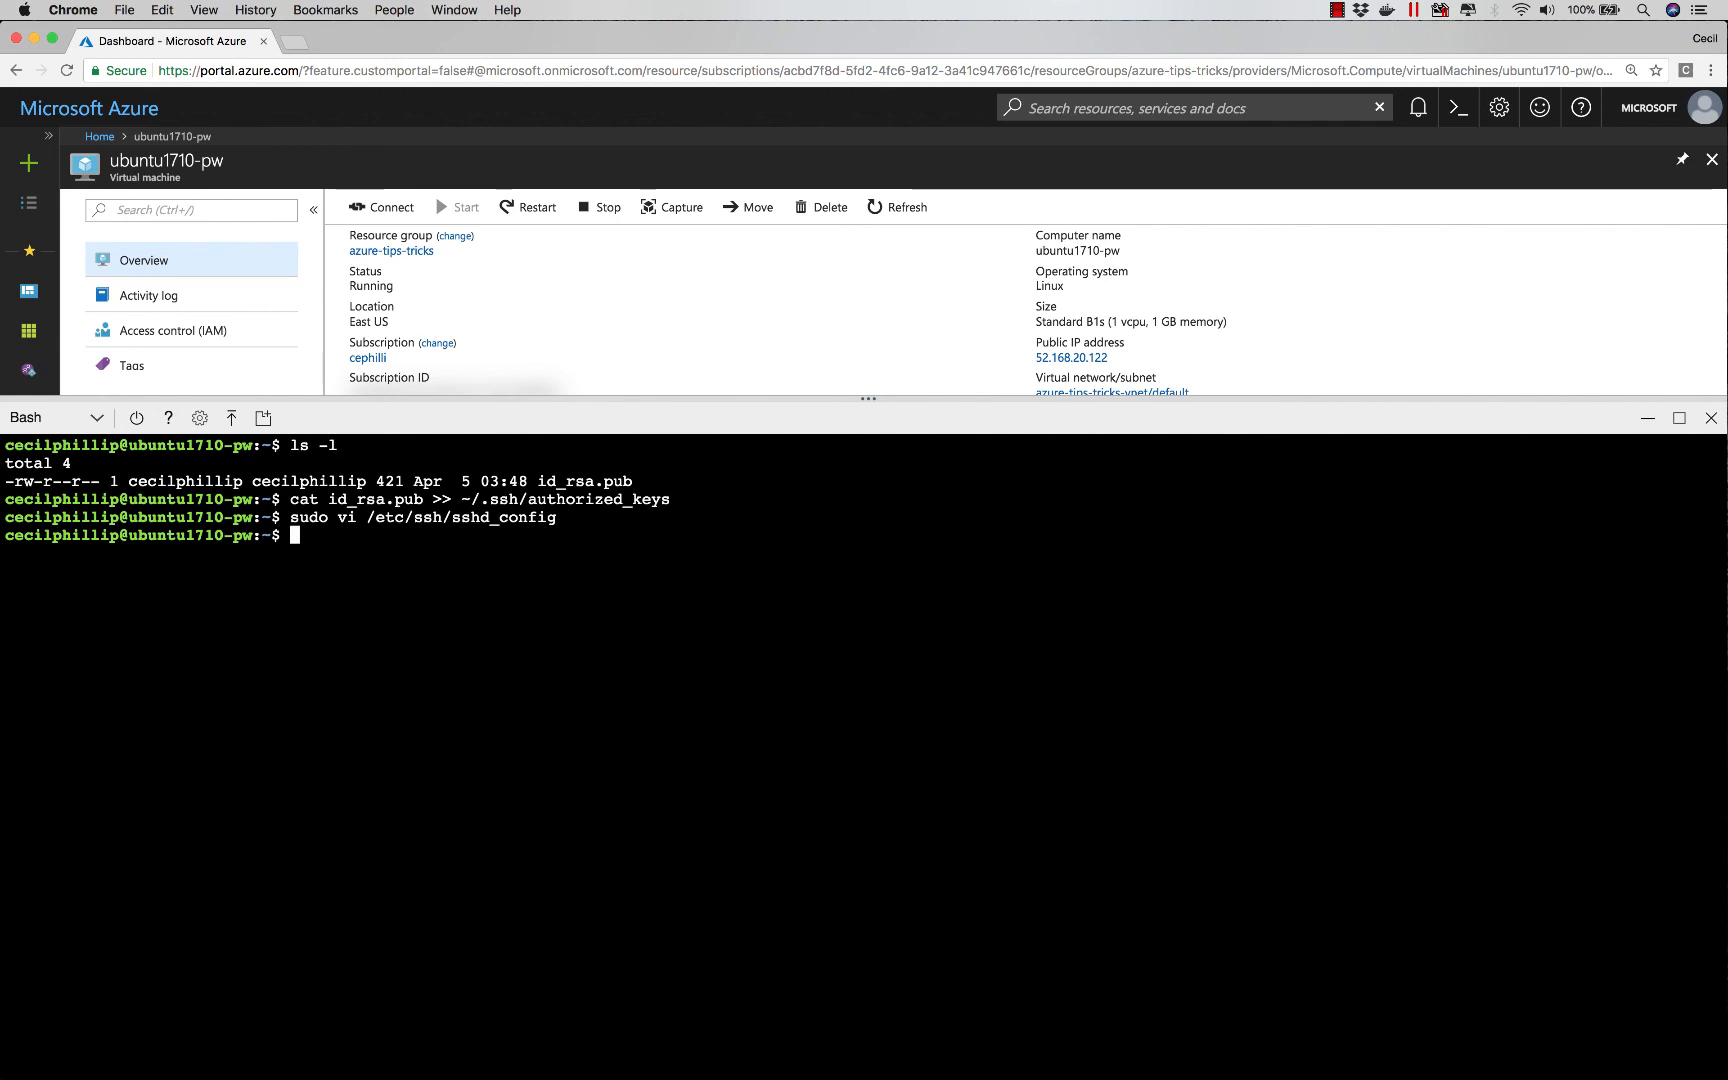
type("sudo service")
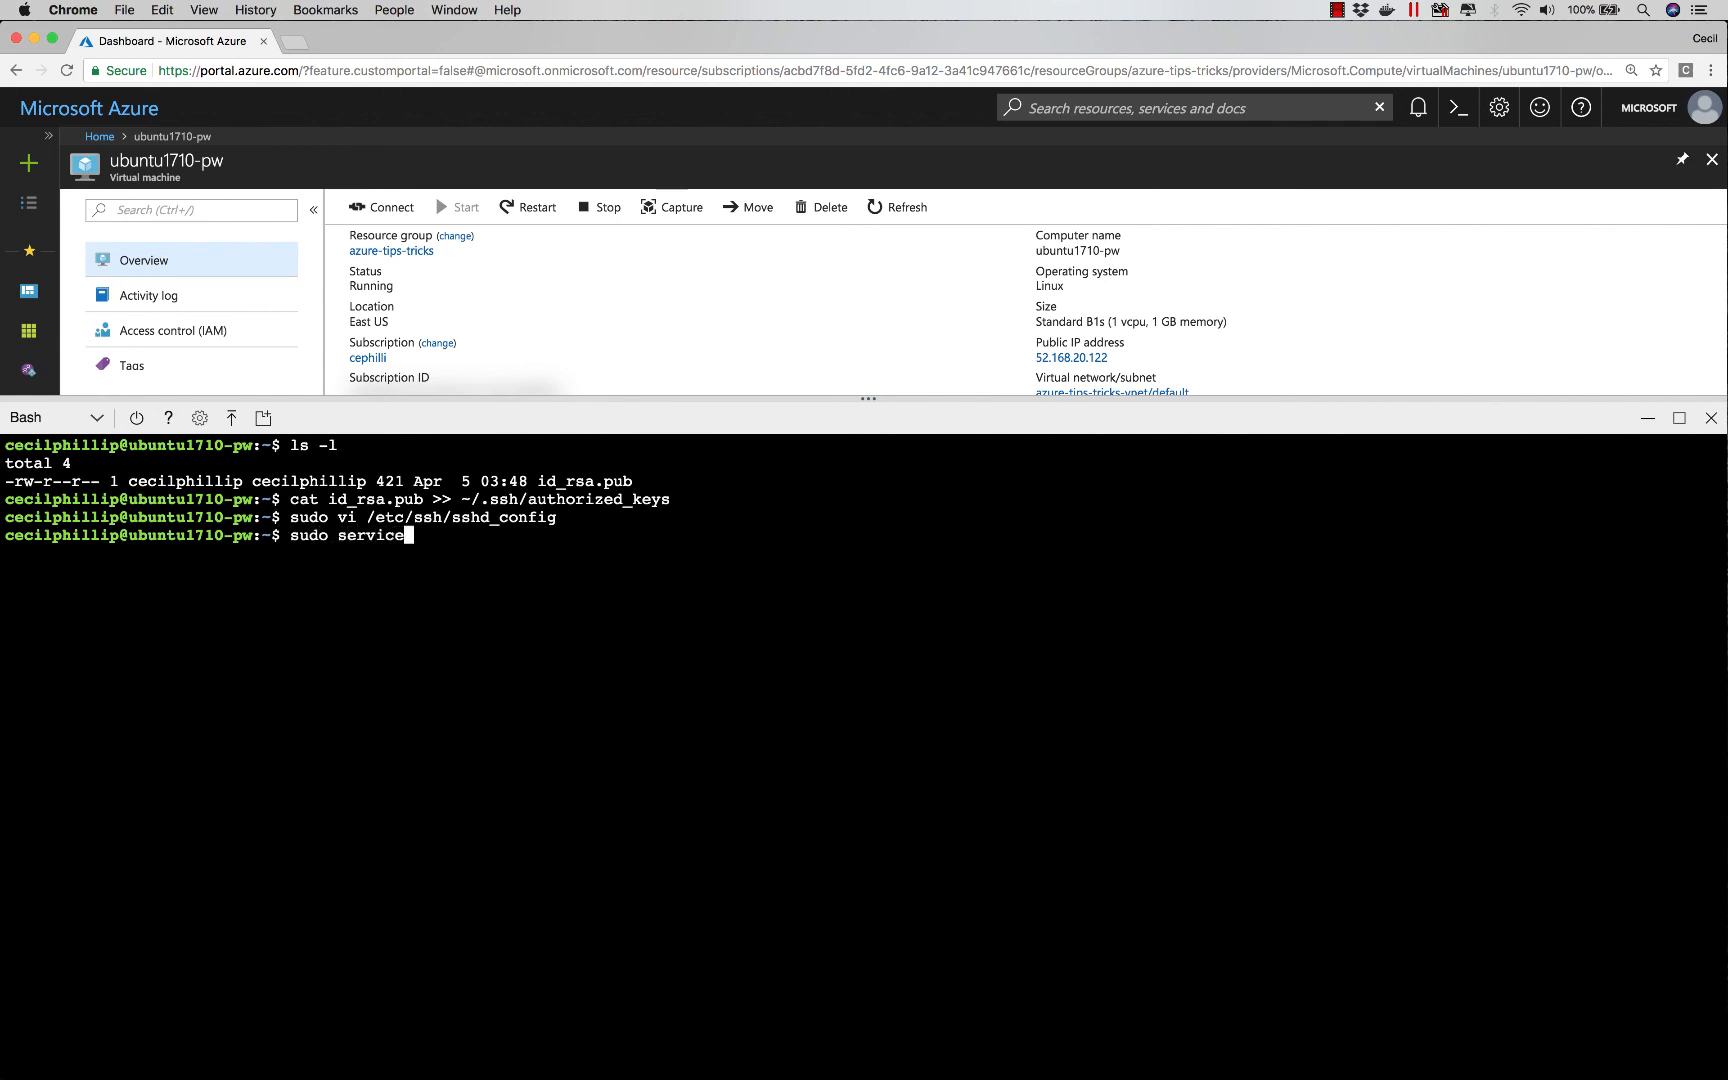
type("ssh reloa")
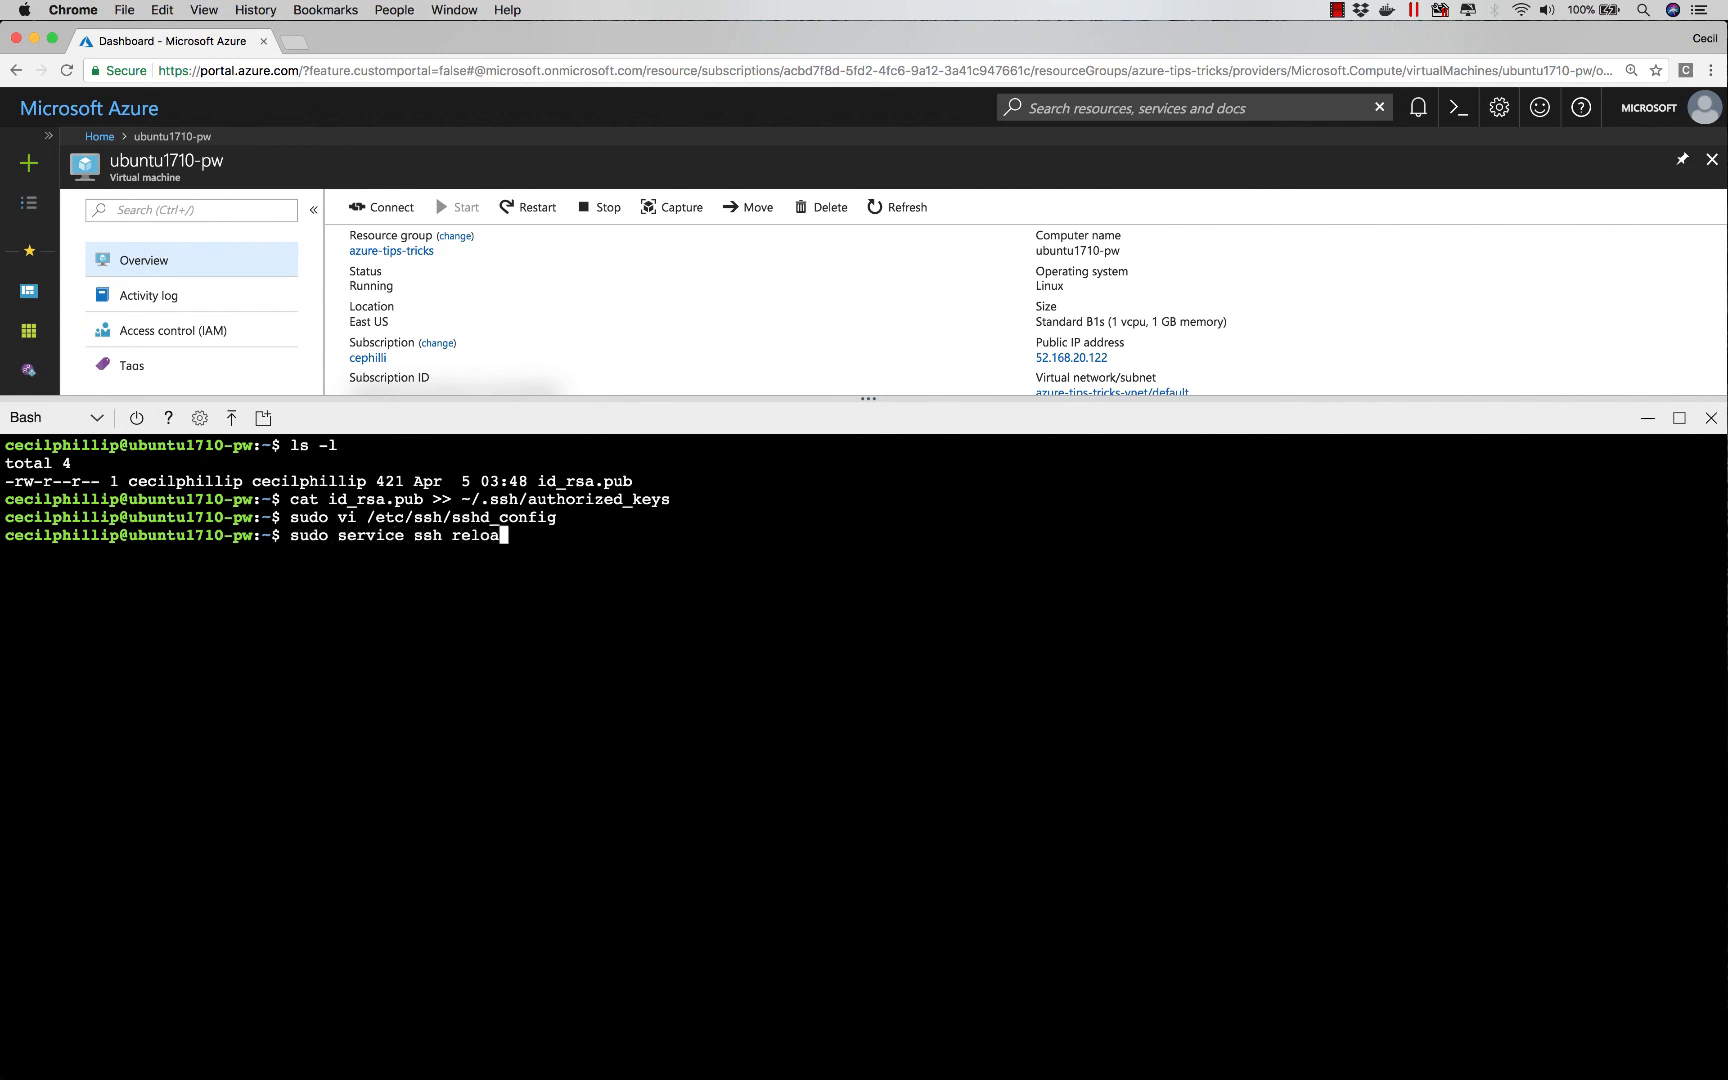
type("exit")
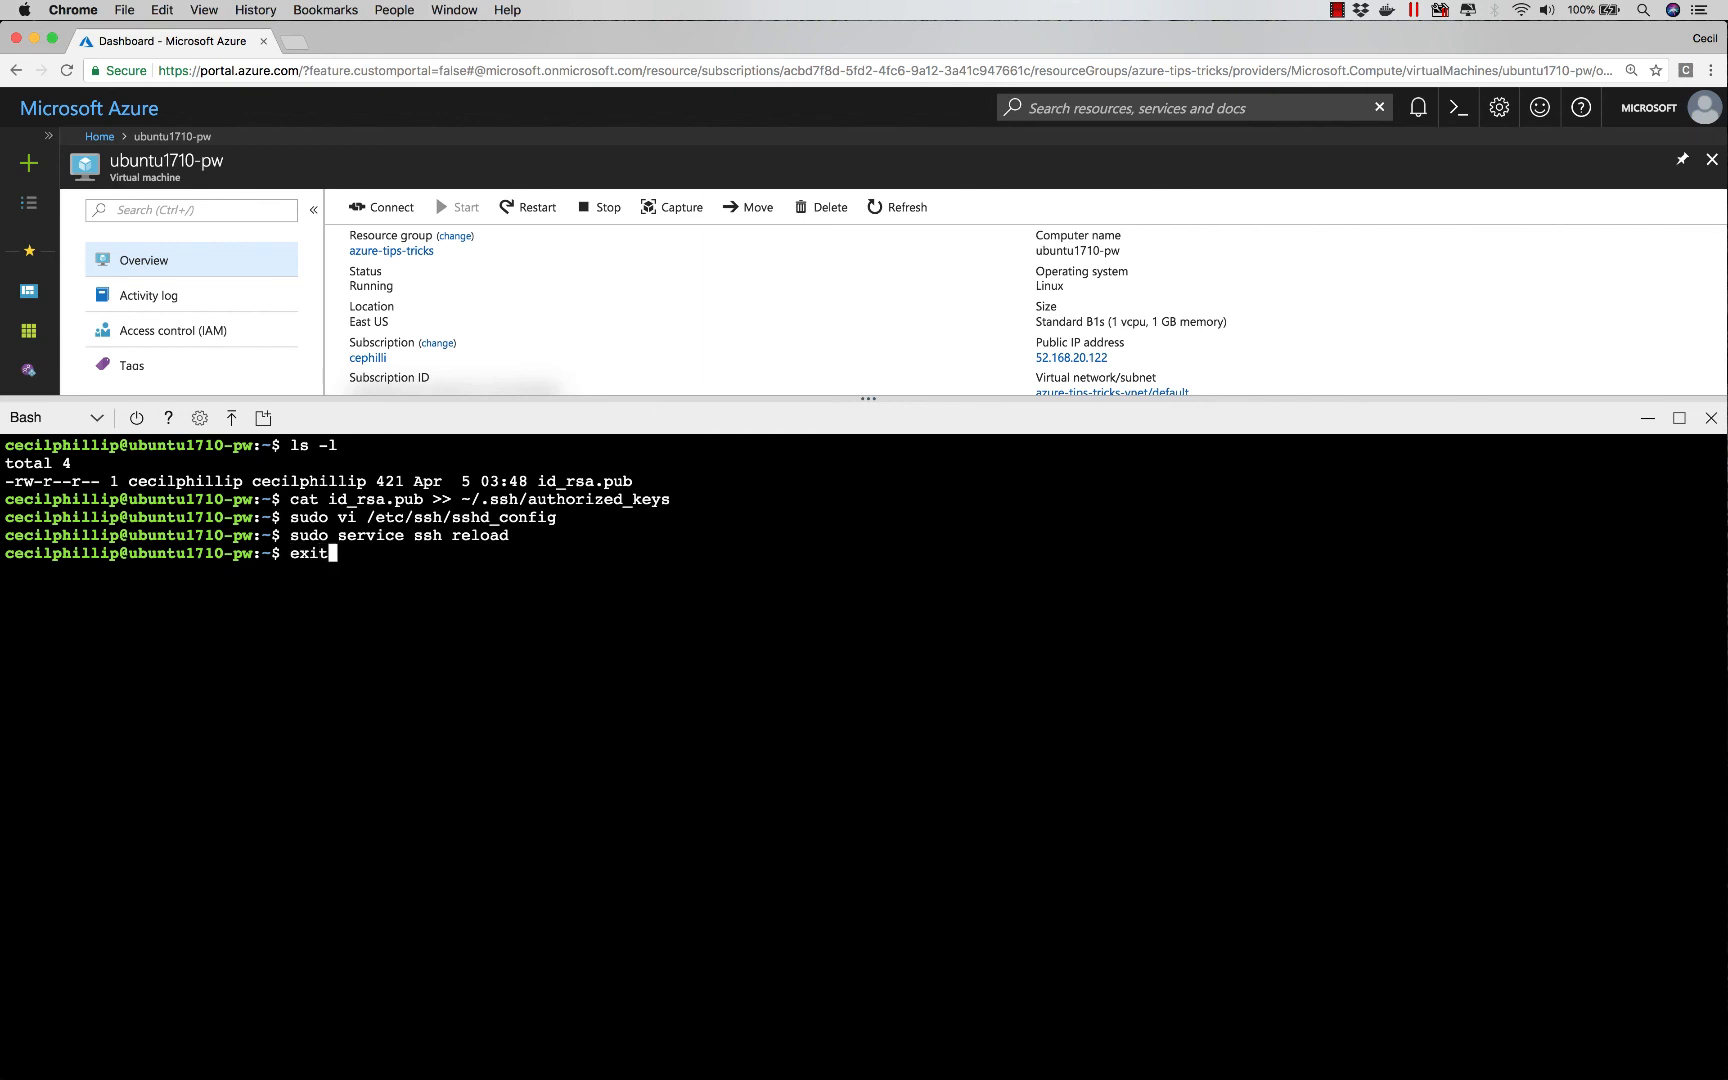
key("Return")
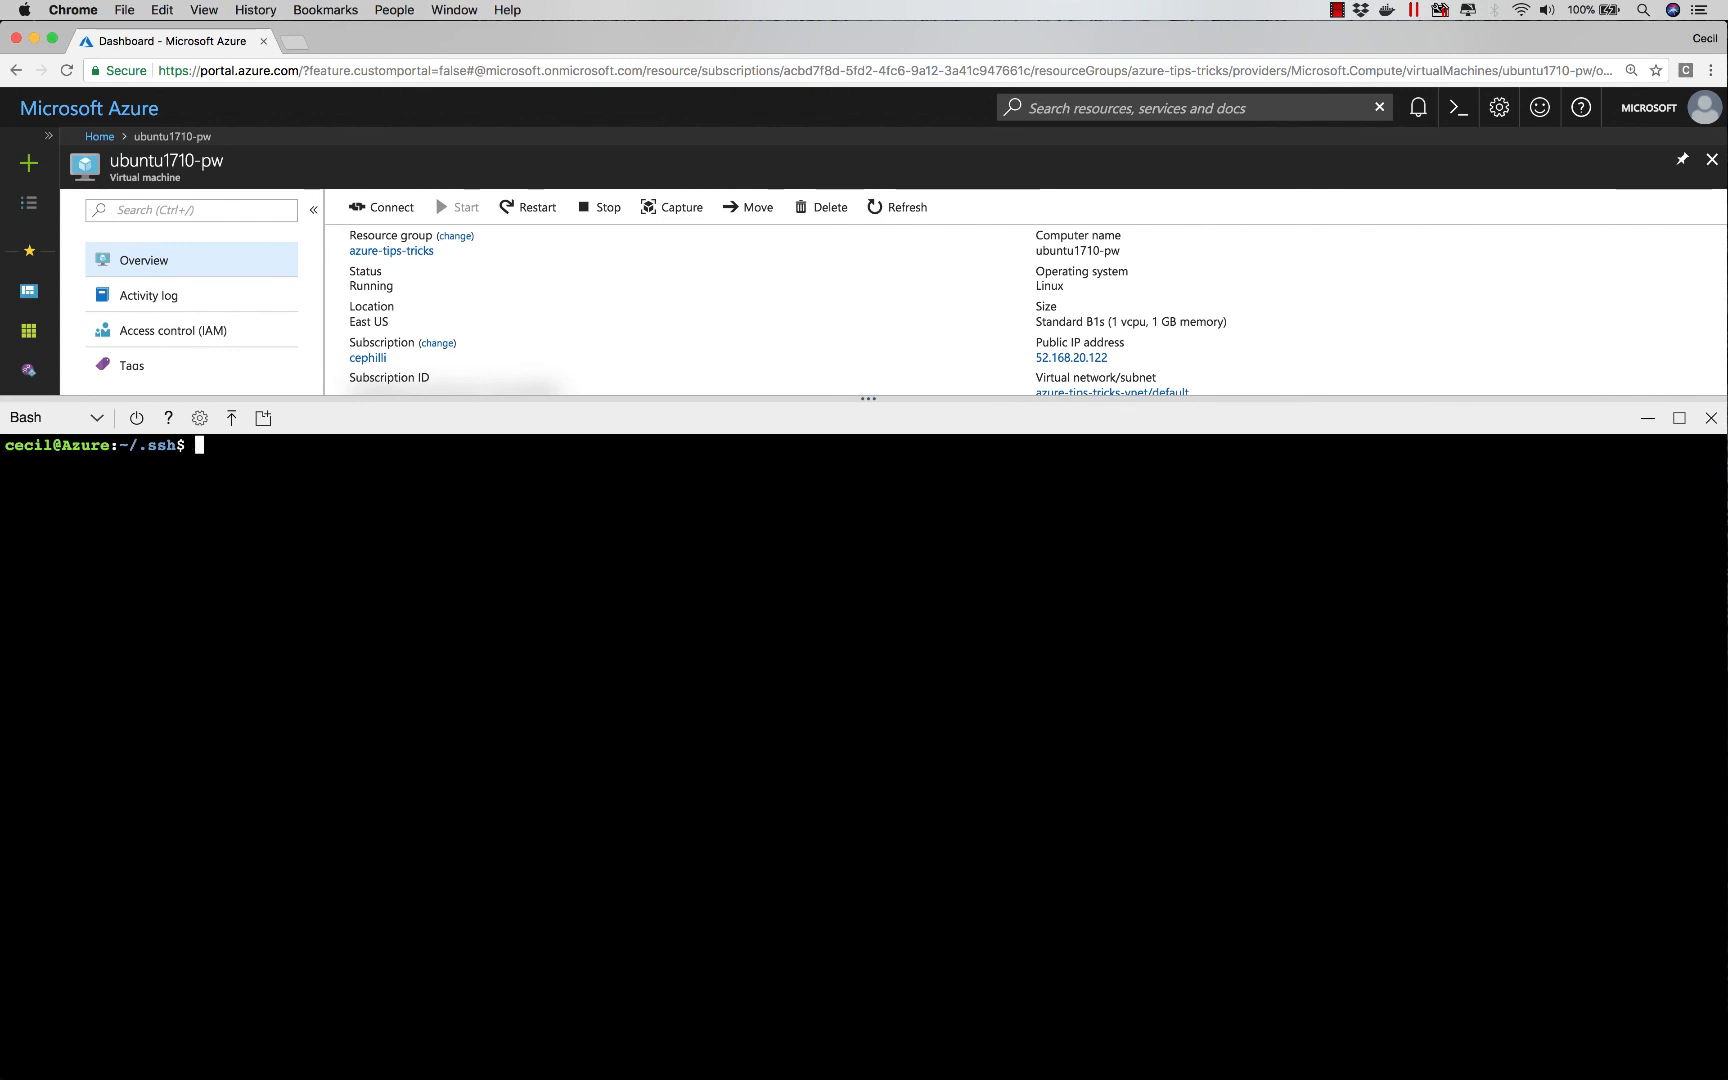
Step: Start typing the ssh command to reconnect to the VM from ~/.ssh
type("ss")
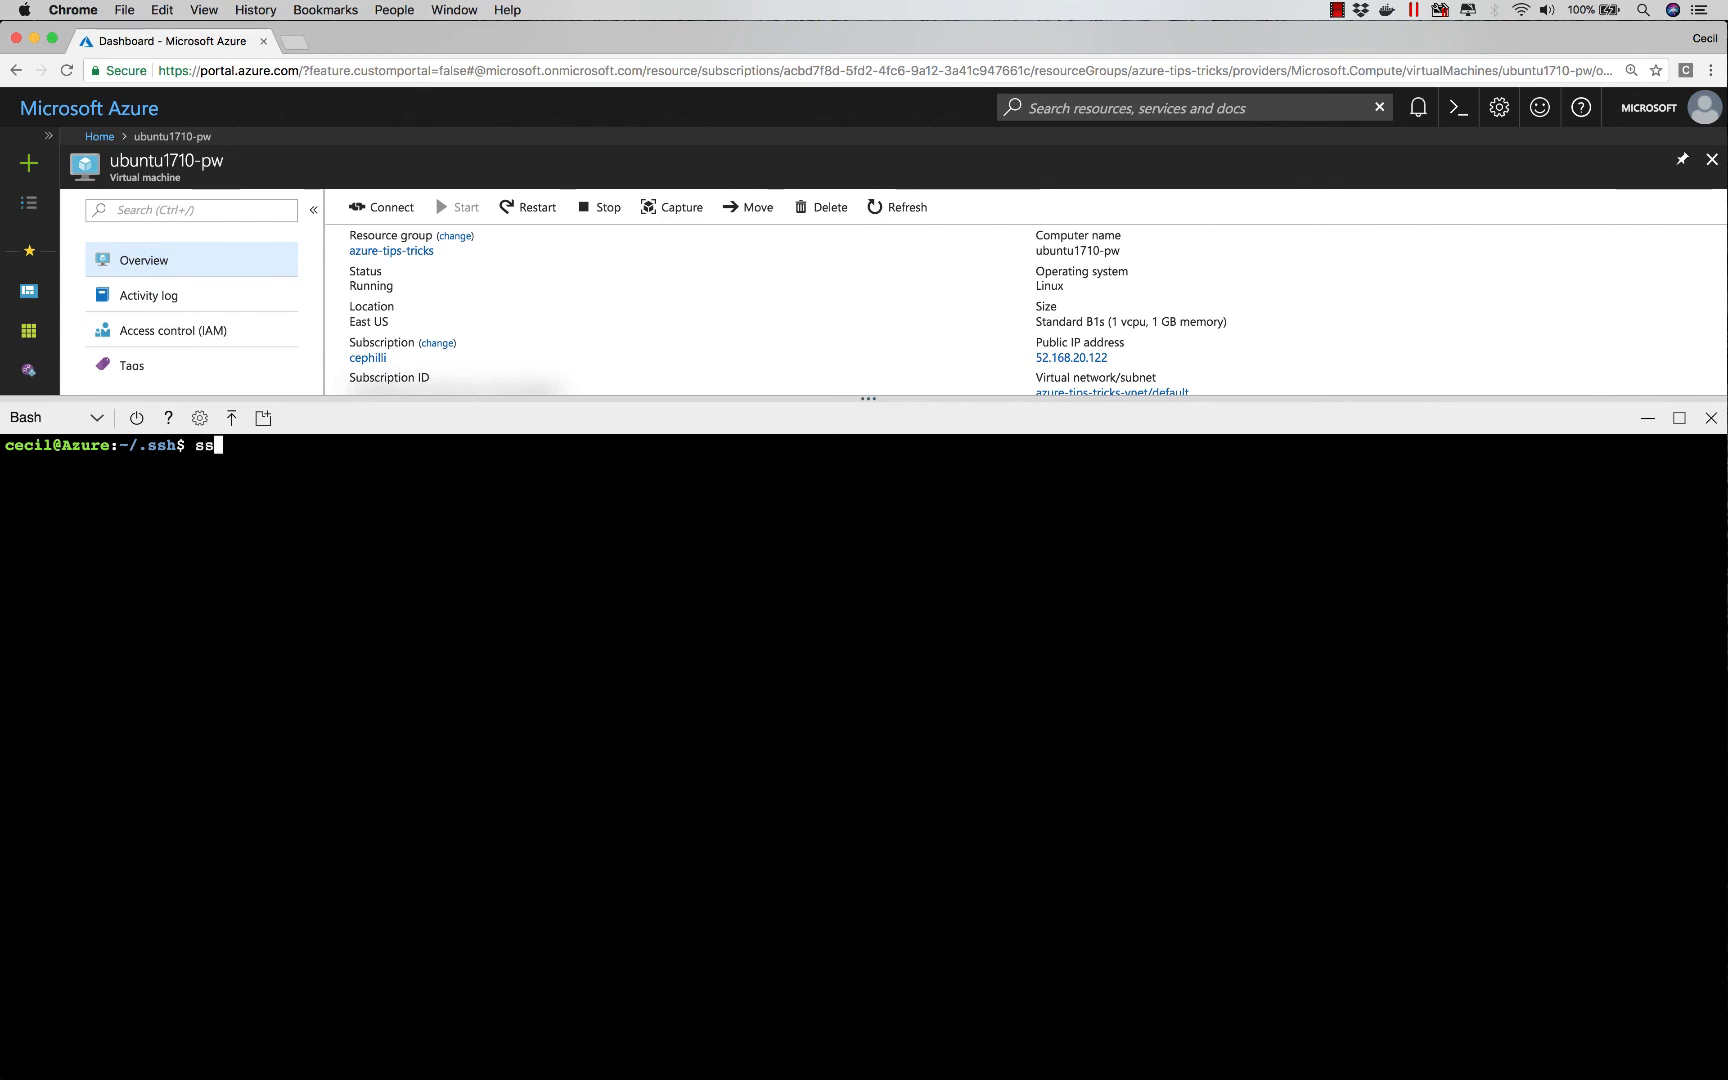